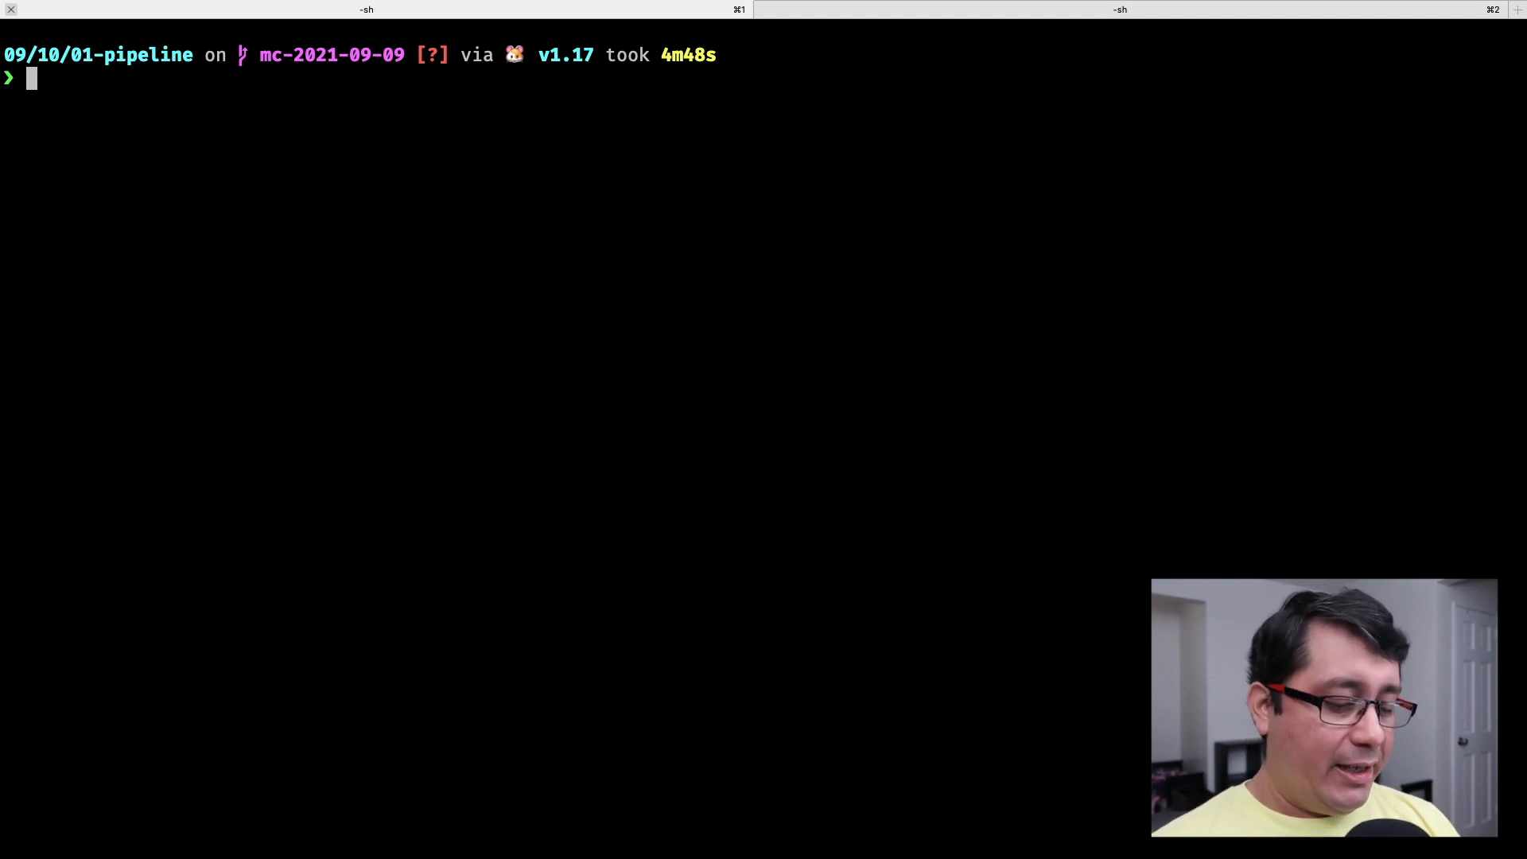
Step: Launch Neovim on main.go from the zsh prompt in the pipeline folder
{"action": "type", "text": "nvim main.go"}
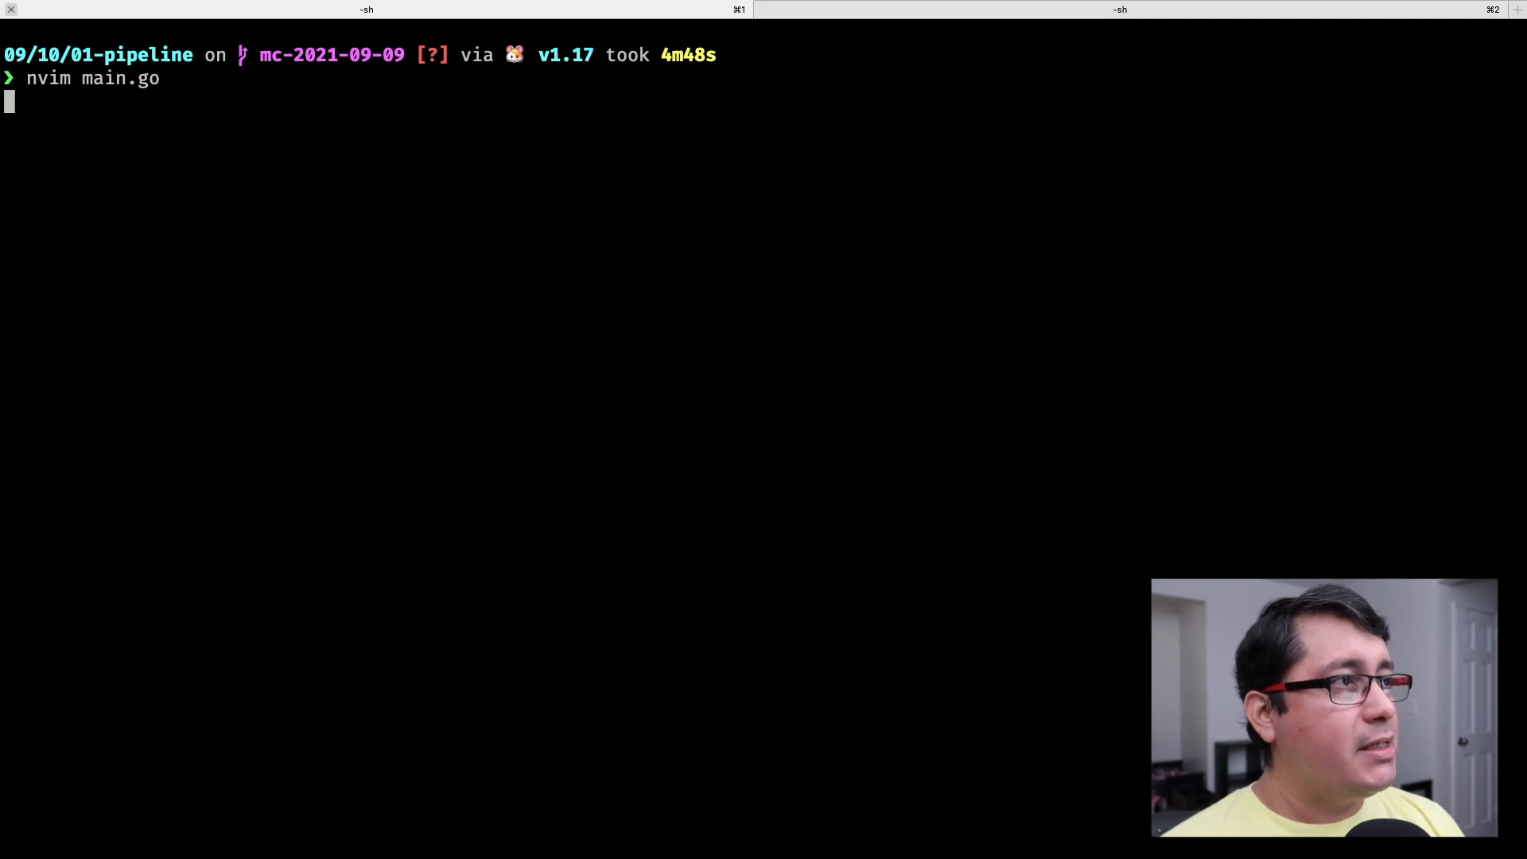
{"action": "key", "text": "Return"}
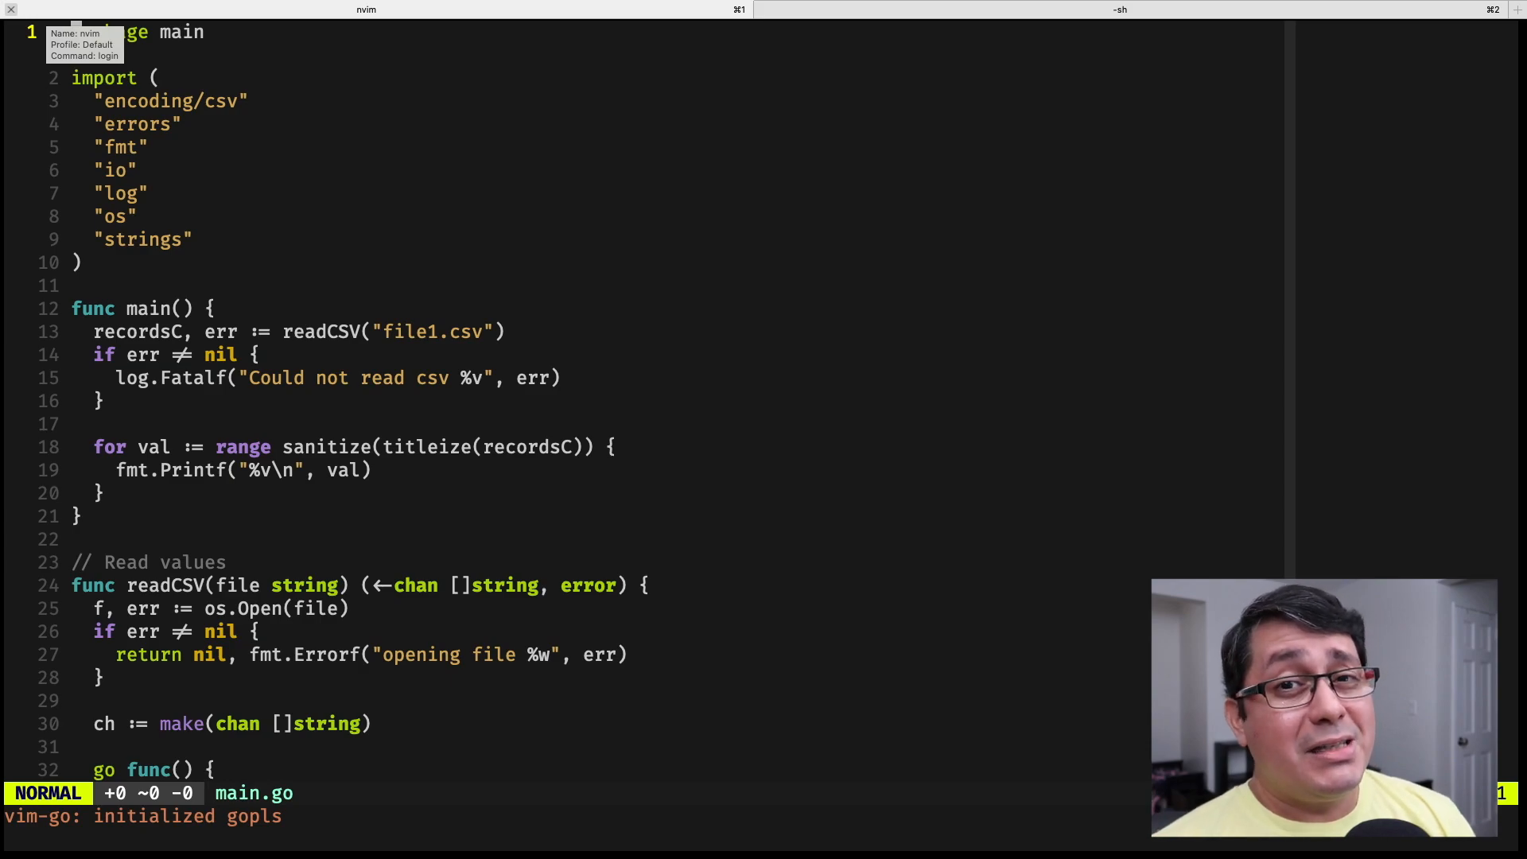
Step: View file1.csv in a new tab via :tabnew, then return to the main.go tab
{"action": "type", "text": ":tabnew"}
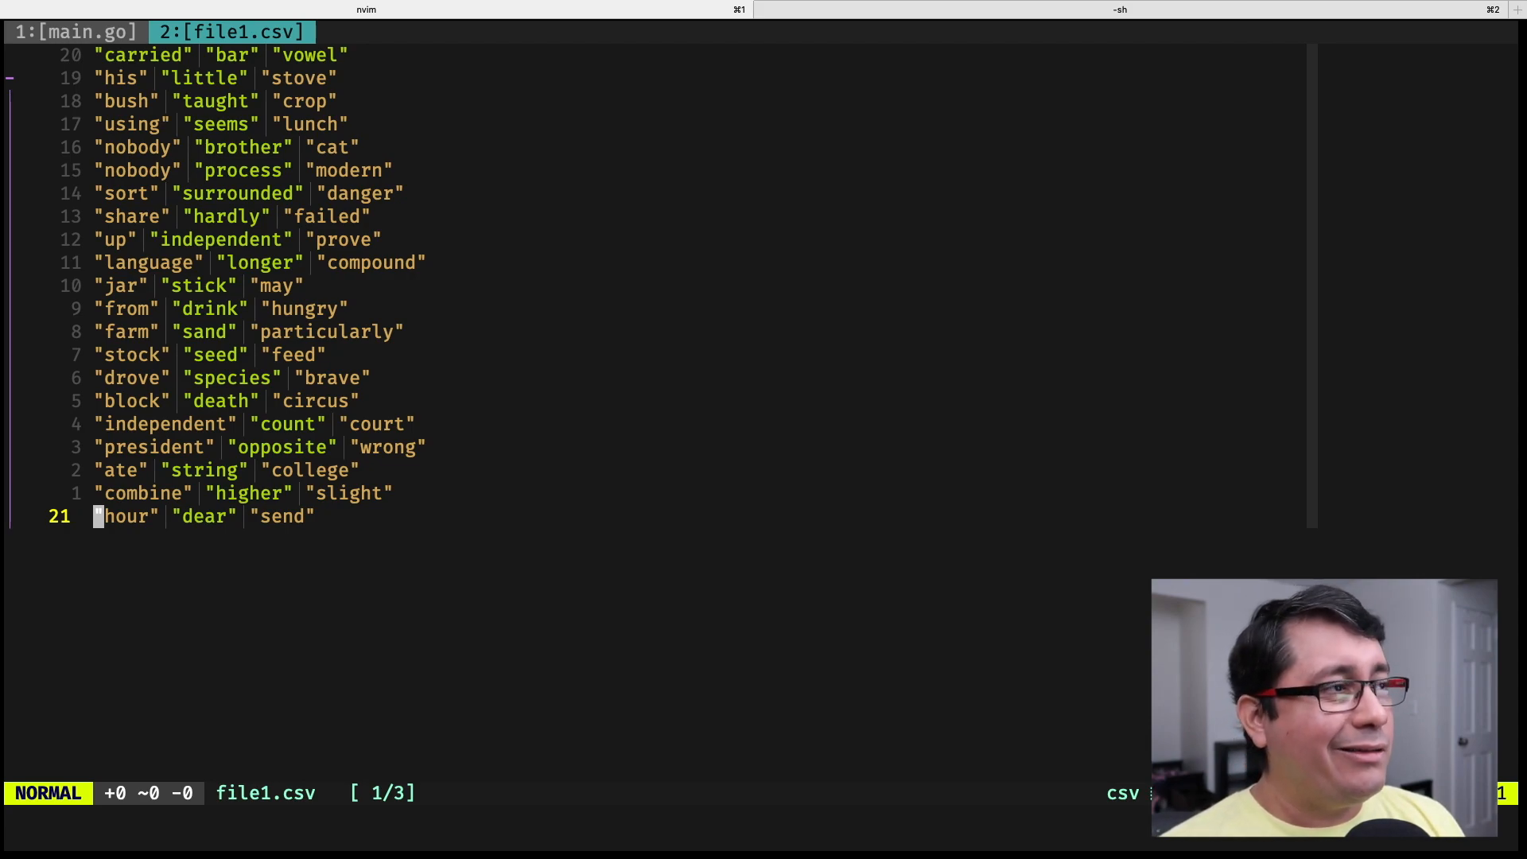
{"action": "left_click", "coordinate": [75, 32]}
{"action": "type", "text": ":13"}
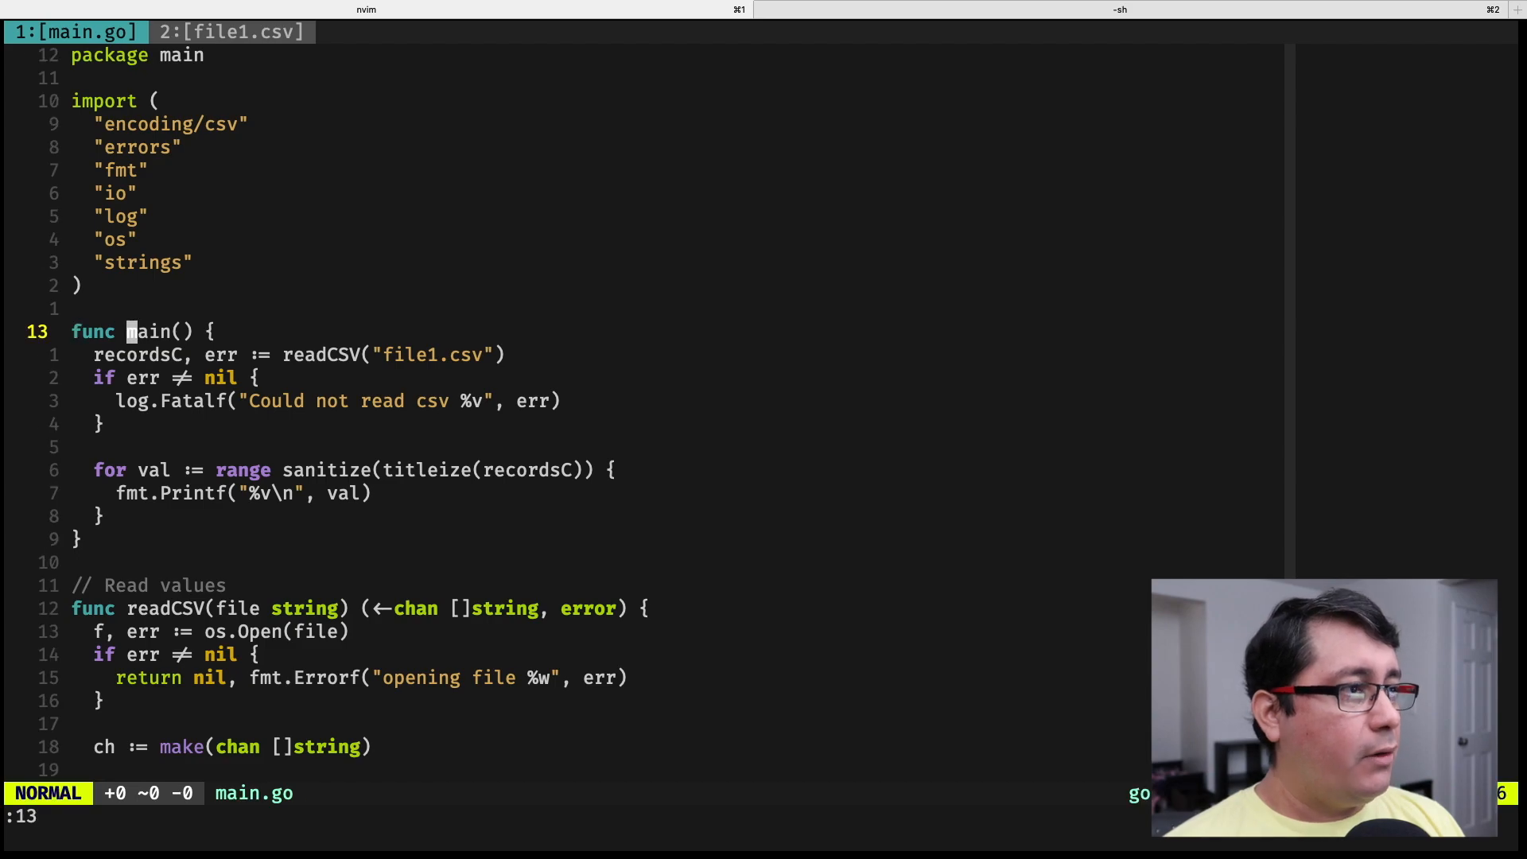
{"action": "key", "text": "j"}
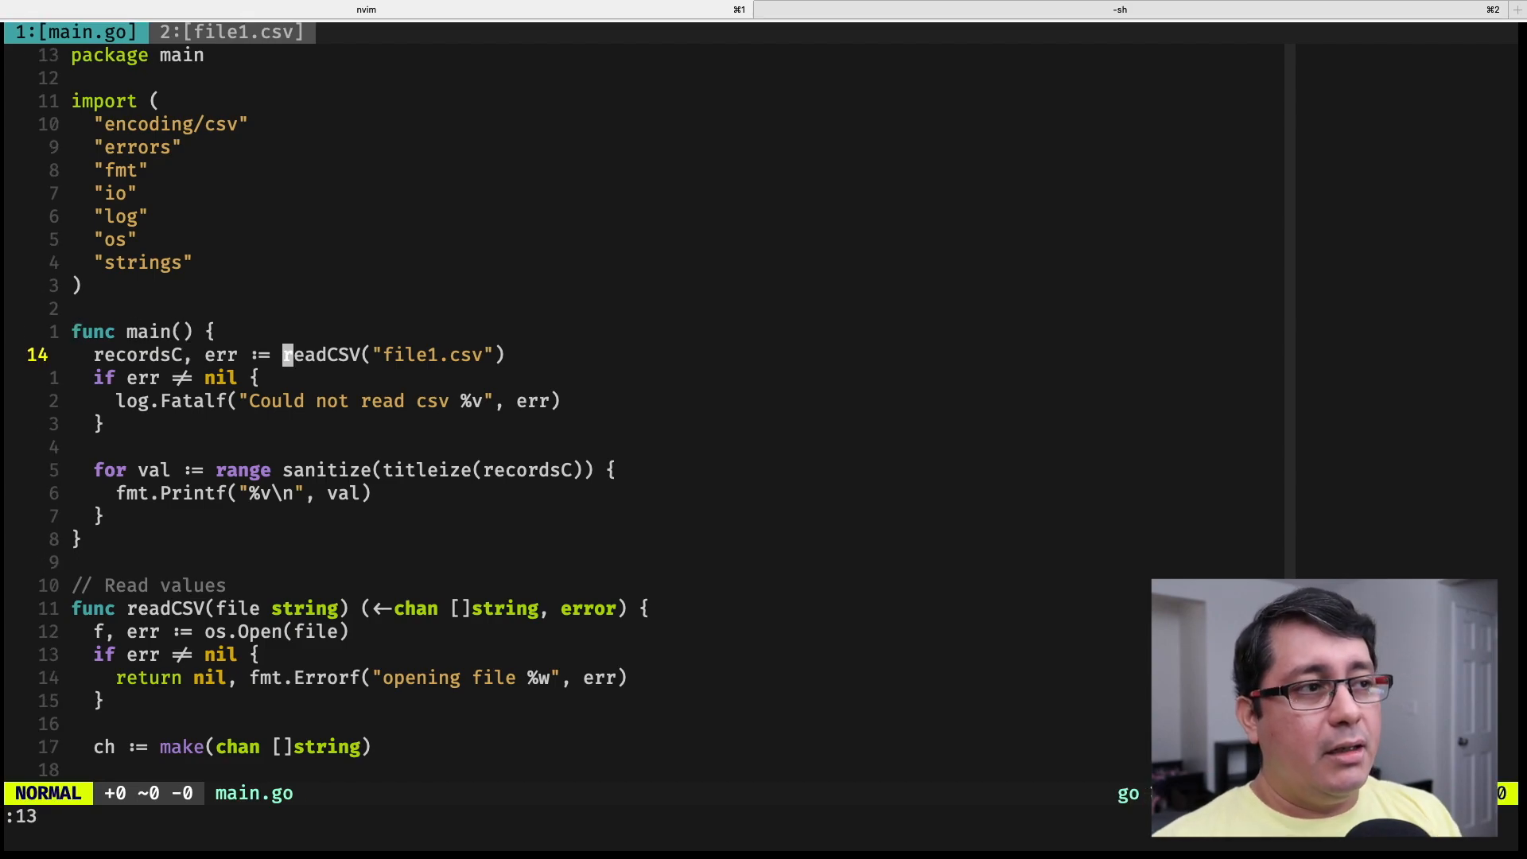
{"action": "key", "text": "gd"}
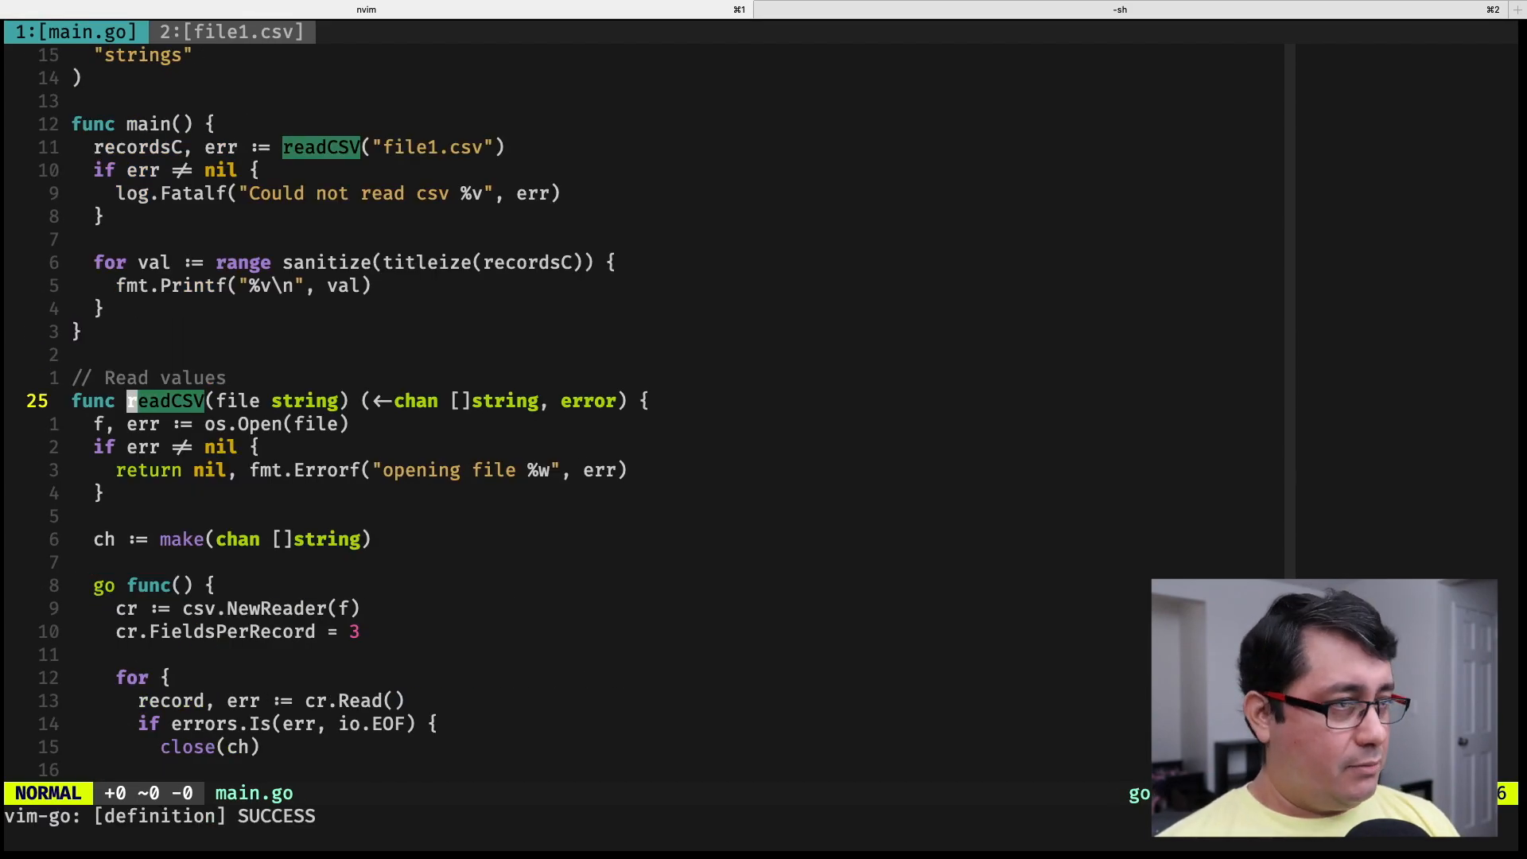
{"action": "scroll", "scroll_direction": "down", "scroll_amount": 3}
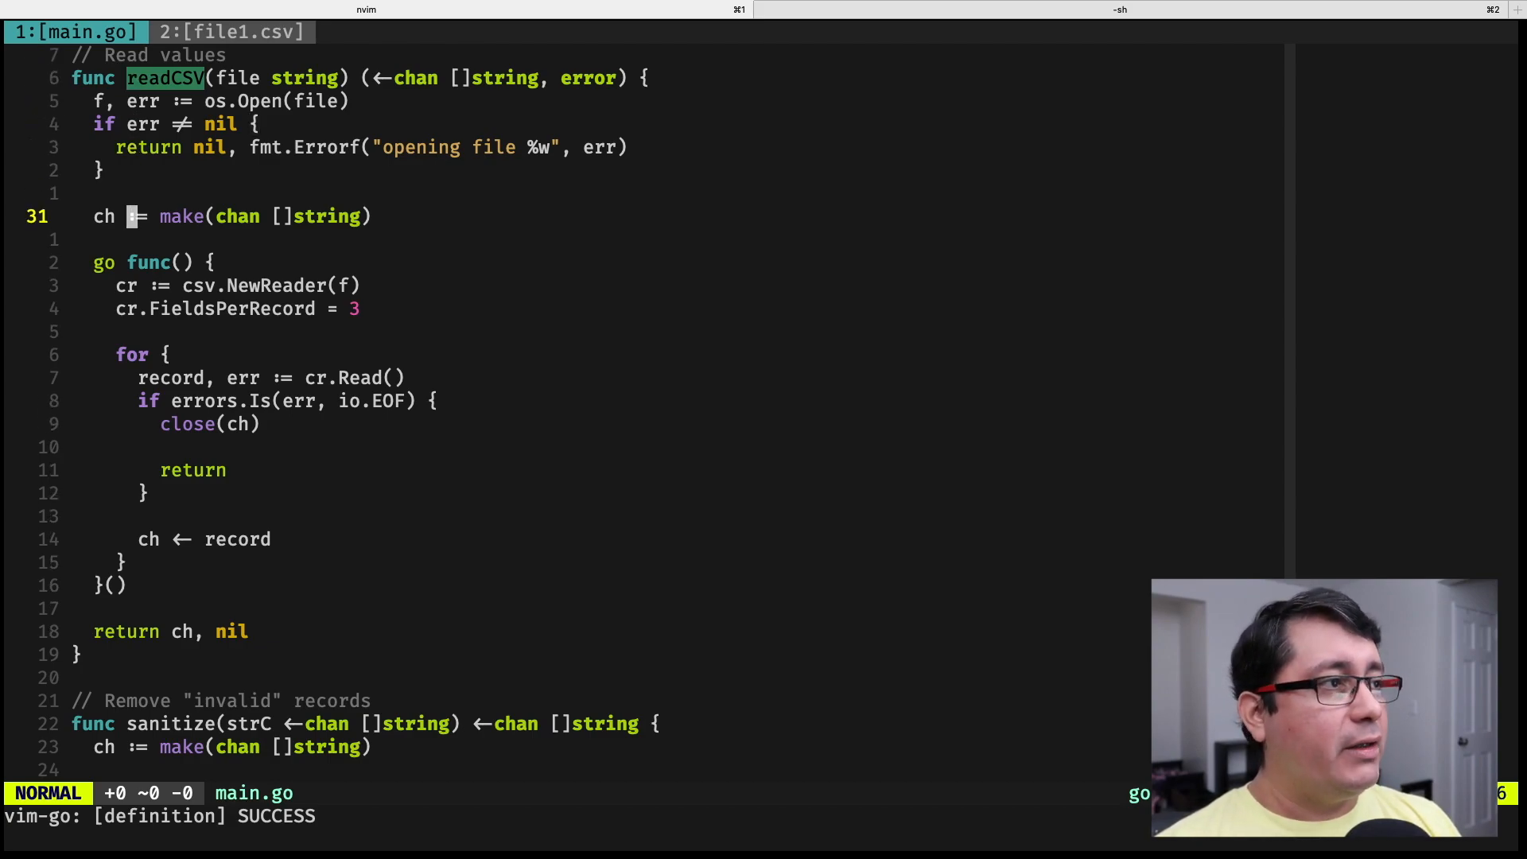
{"action": "key", "text": "V"}
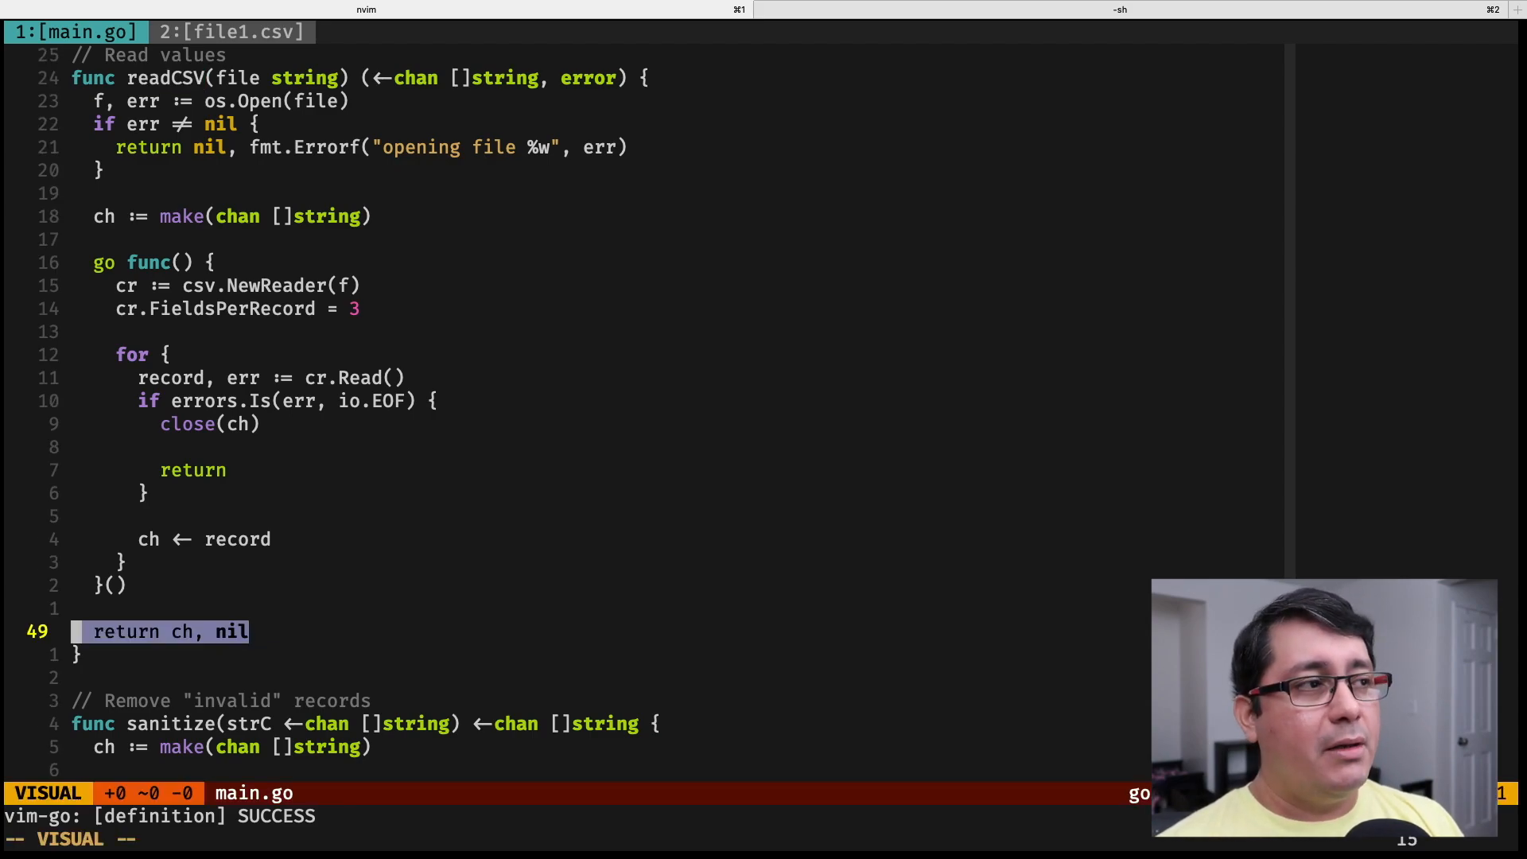
{"action": "key", "text": "Escape"}
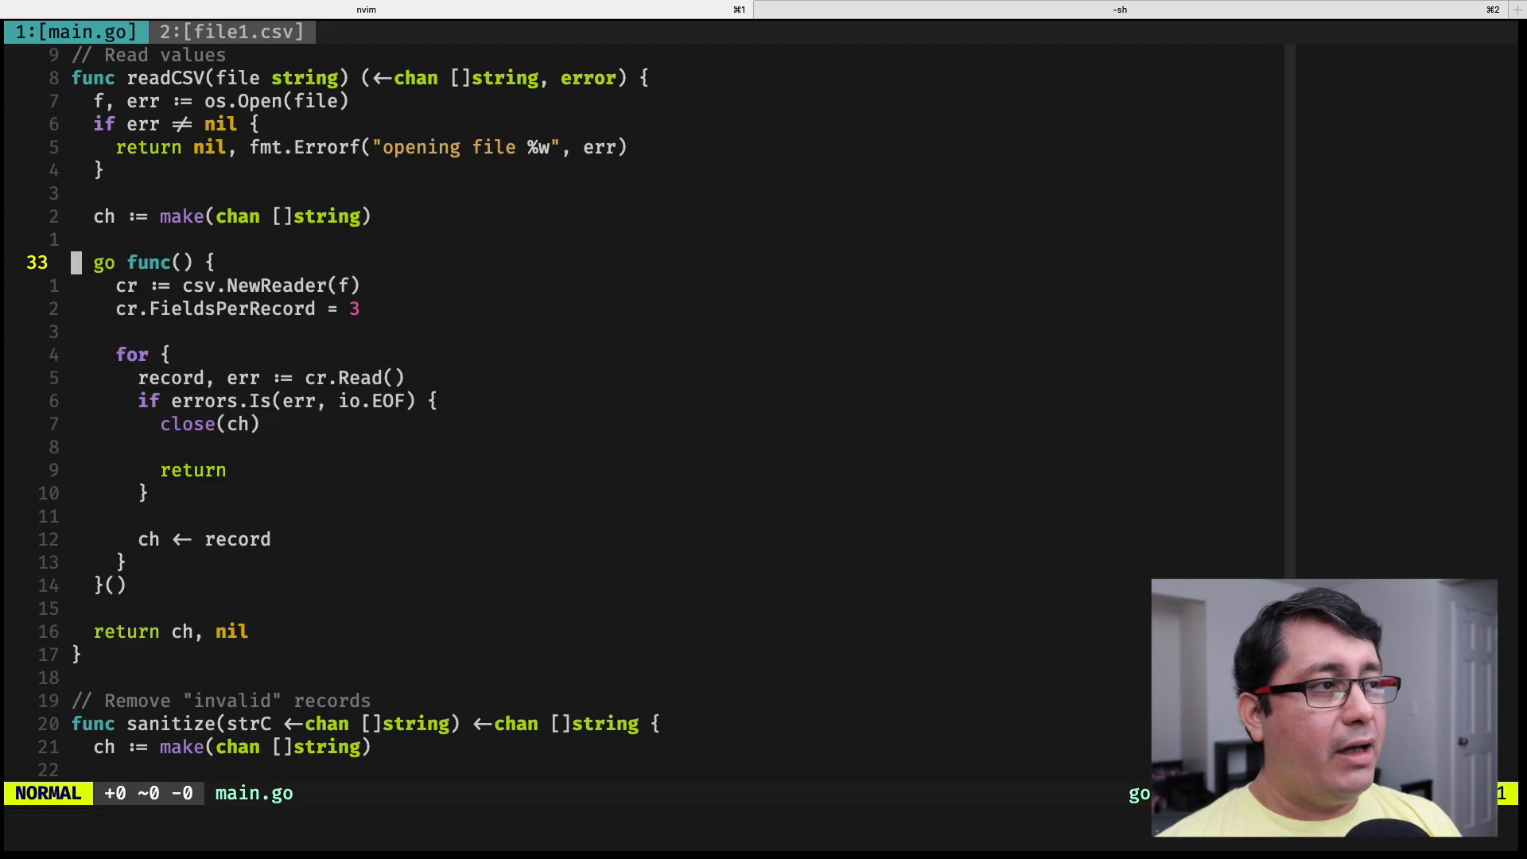
{"action": "key", "text": "V"}
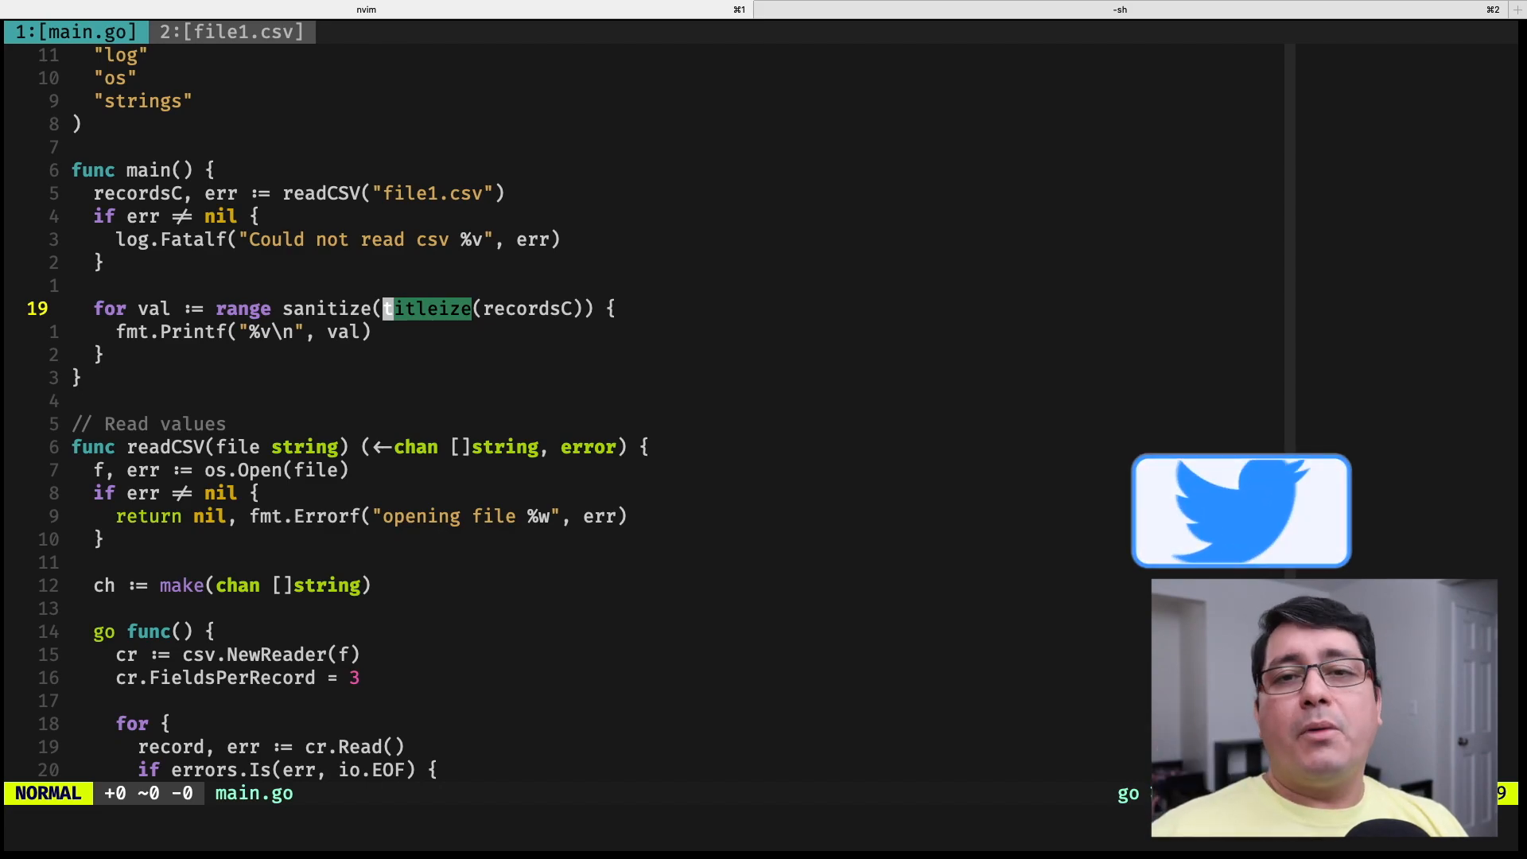
Step: Inspect titleize's two value-changing lines, then move to sanitize's record-skipping block
{"action": "key", "text": "gd"}
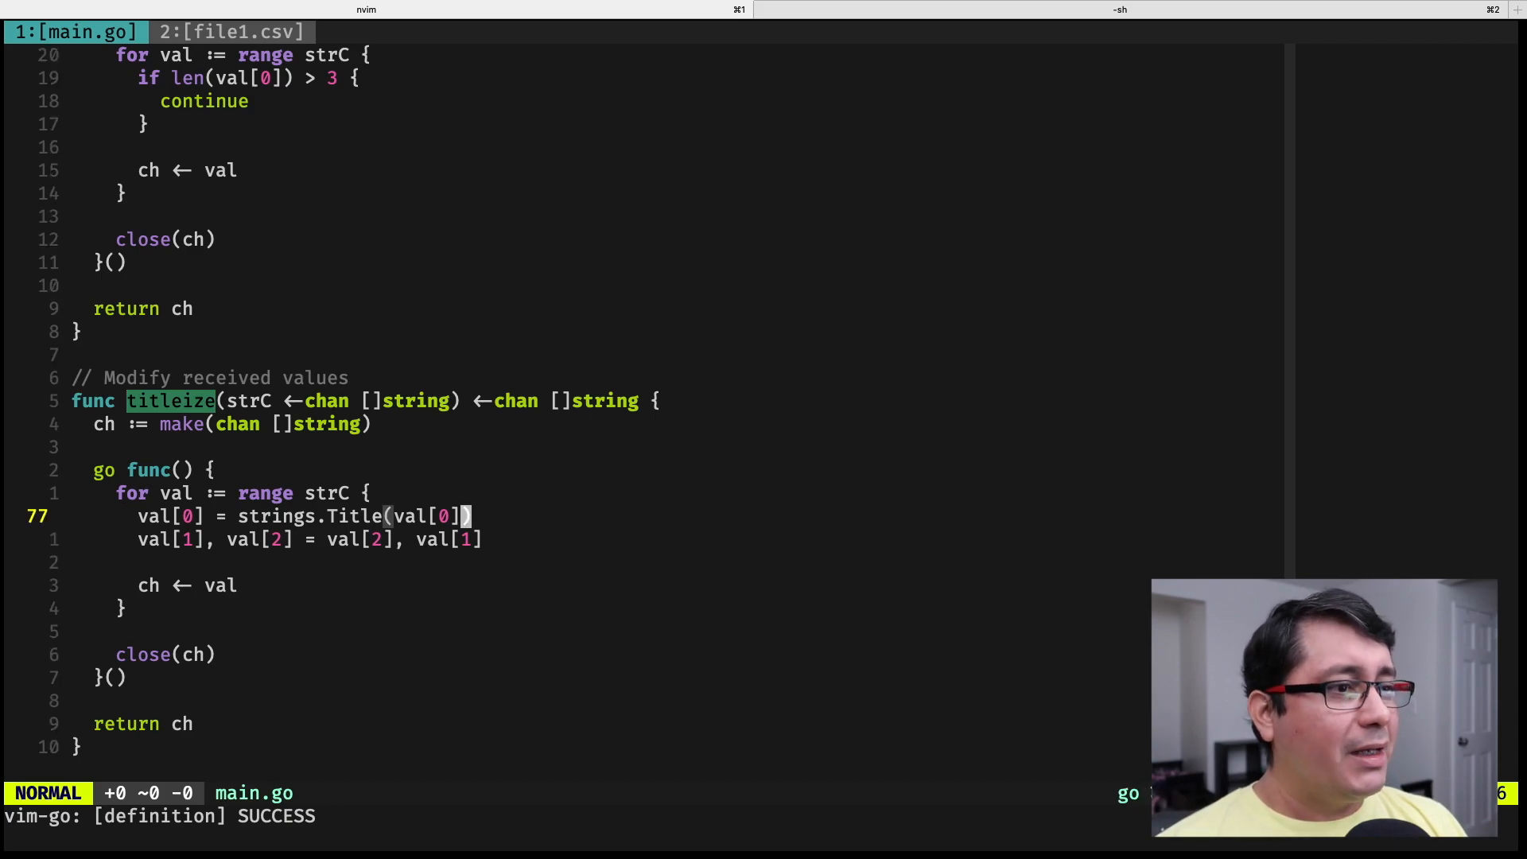
{"action": "key", "text": "V"}
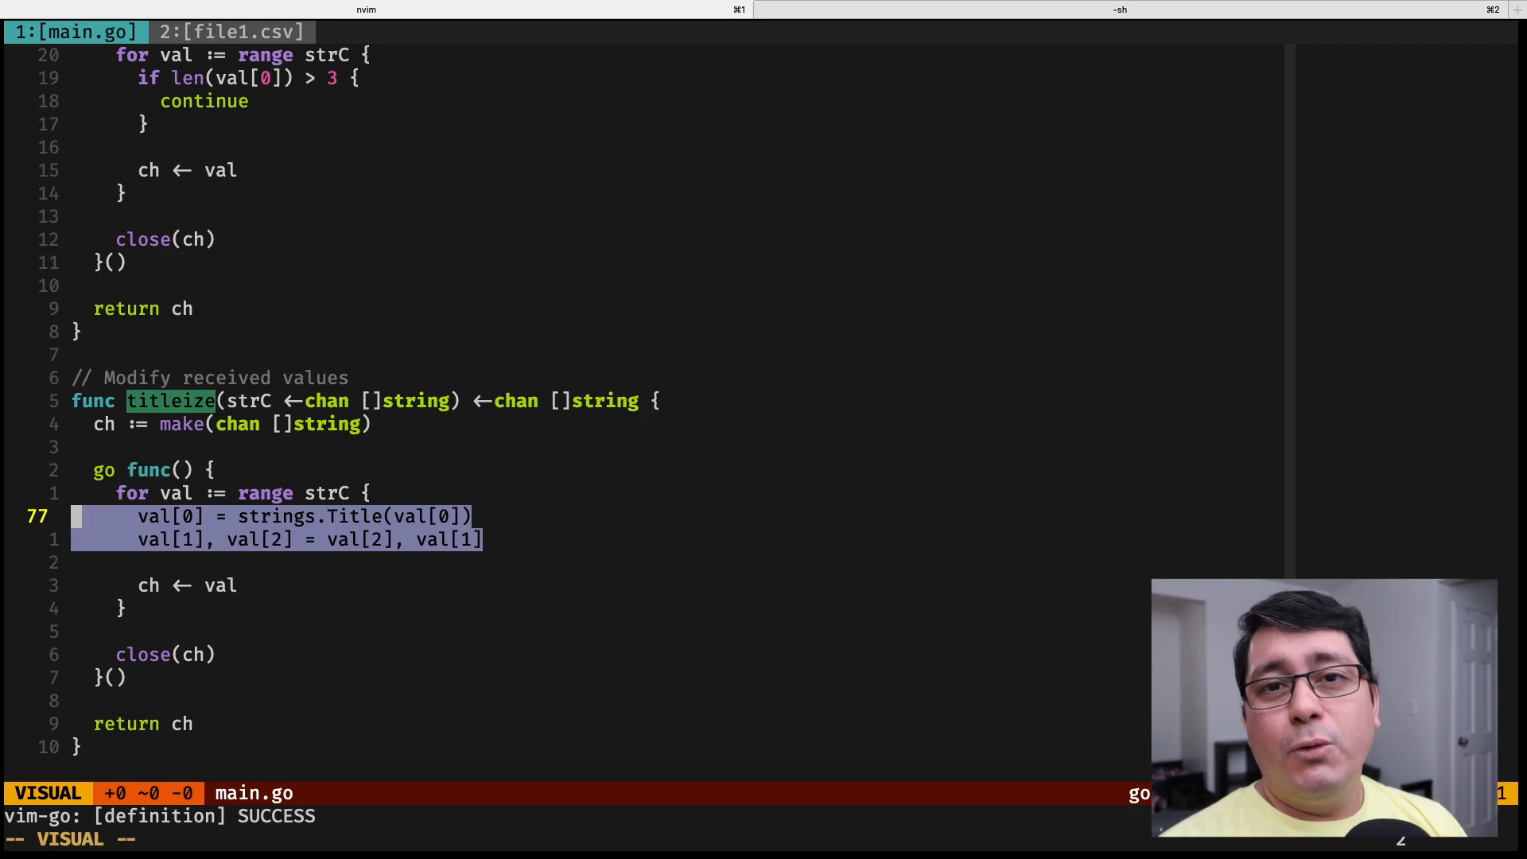
{"action": "key", "text": "Escape"}
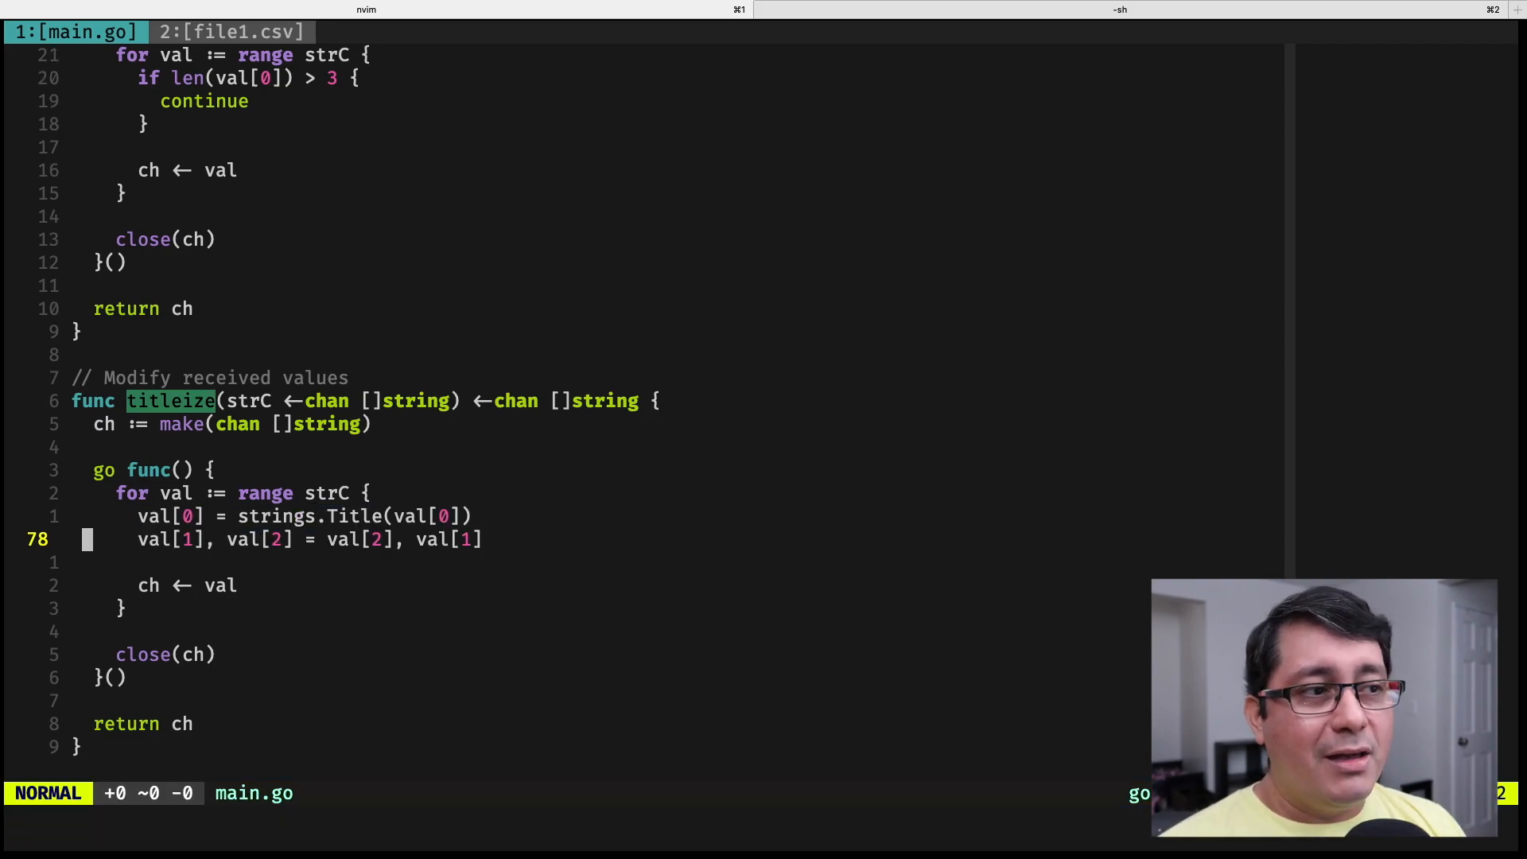
{"action": "key", "text": "$"}
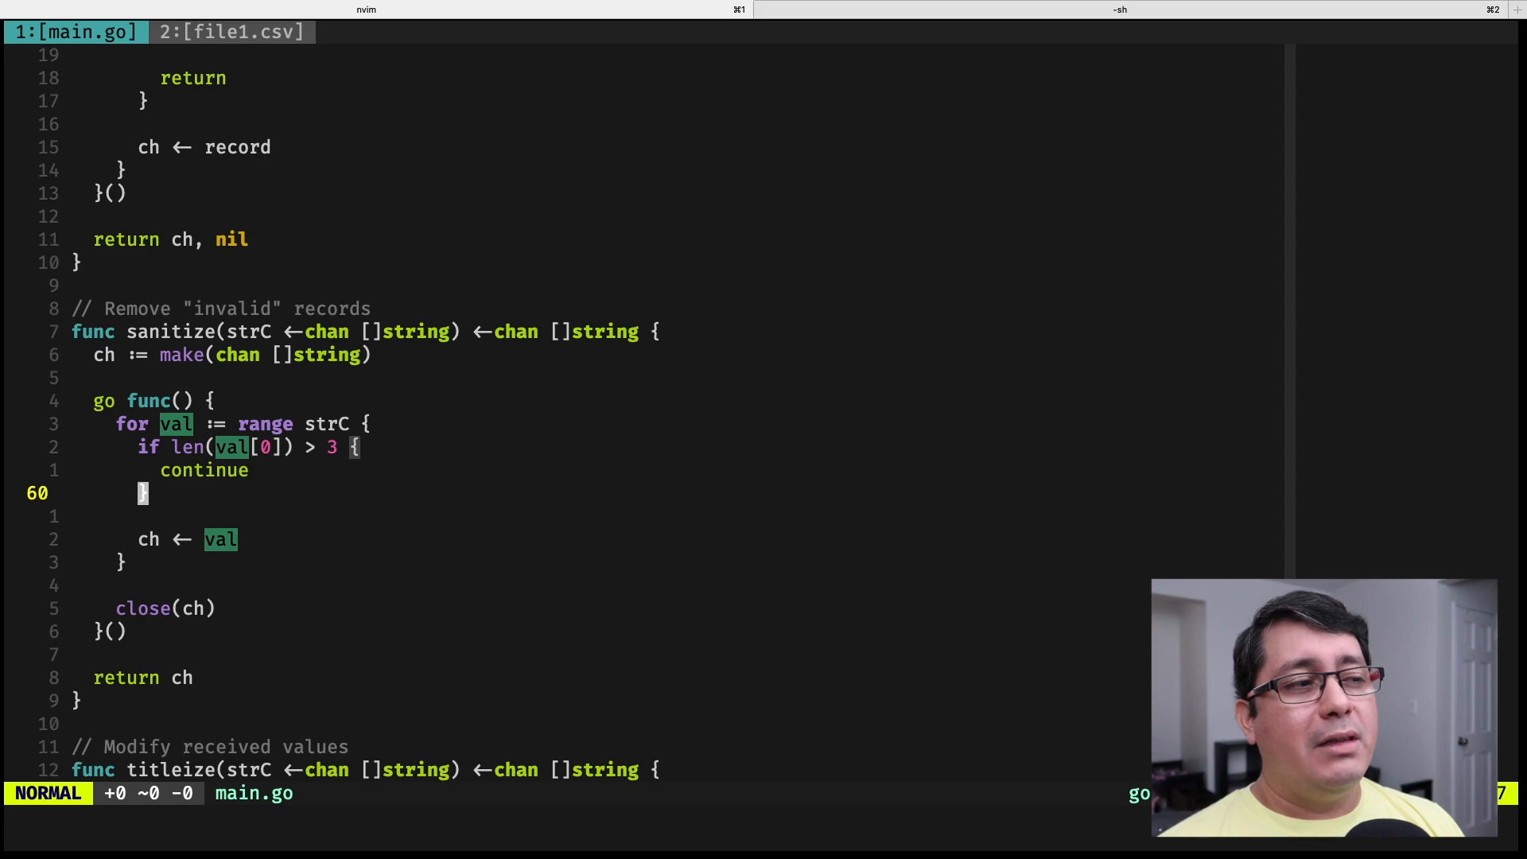
Step: Suspend Neovim to reach the zsh prompt for running the pipeline
{"action": "key", "text": "v"}
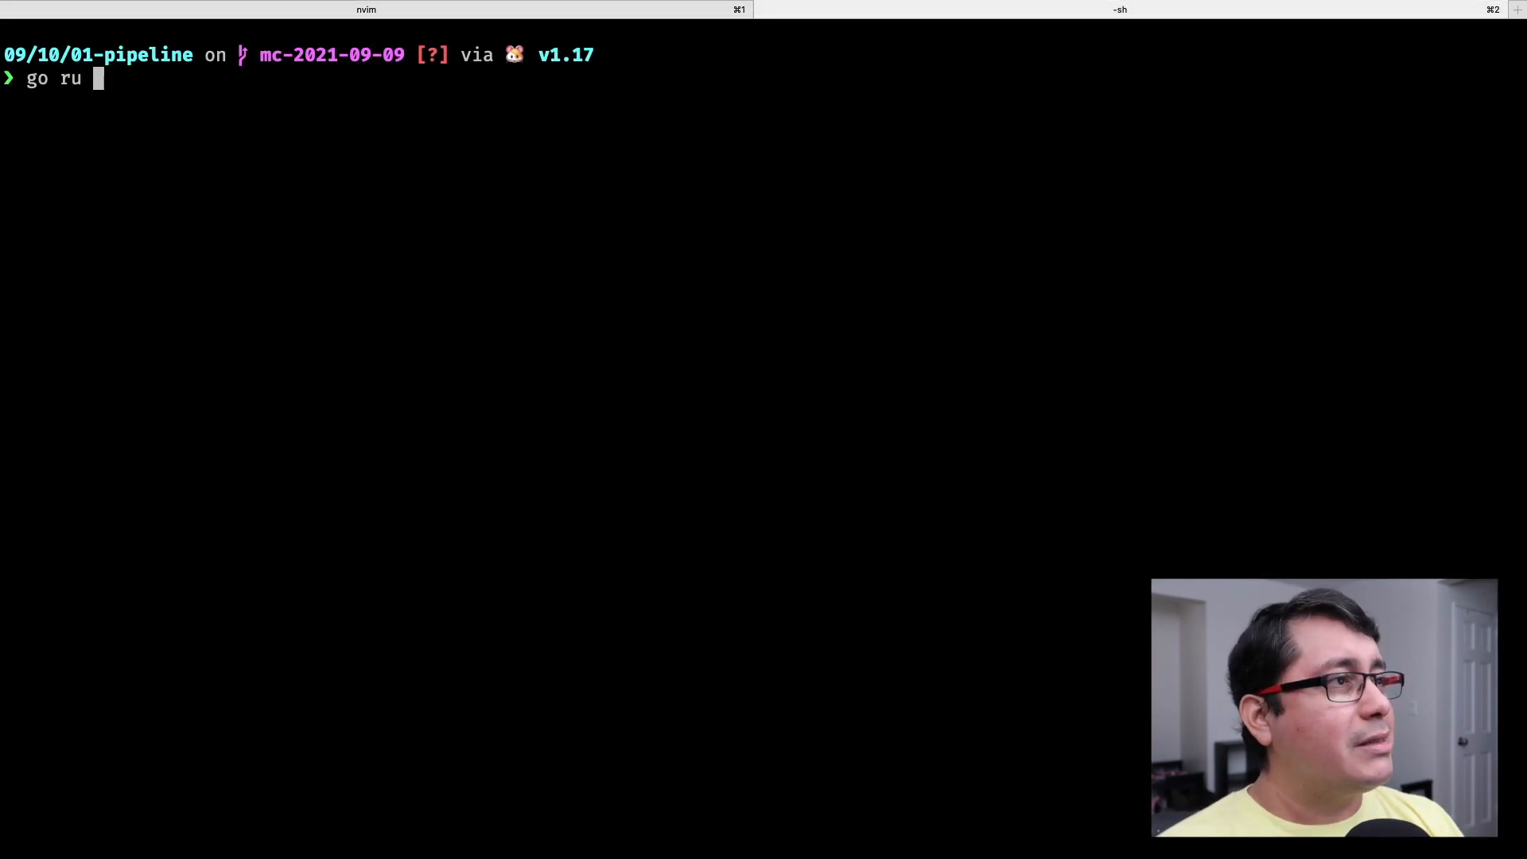
Step: Run go run main.go and bring Neovim back to the foreground with fg
{"action": "key", "text": "Return"}
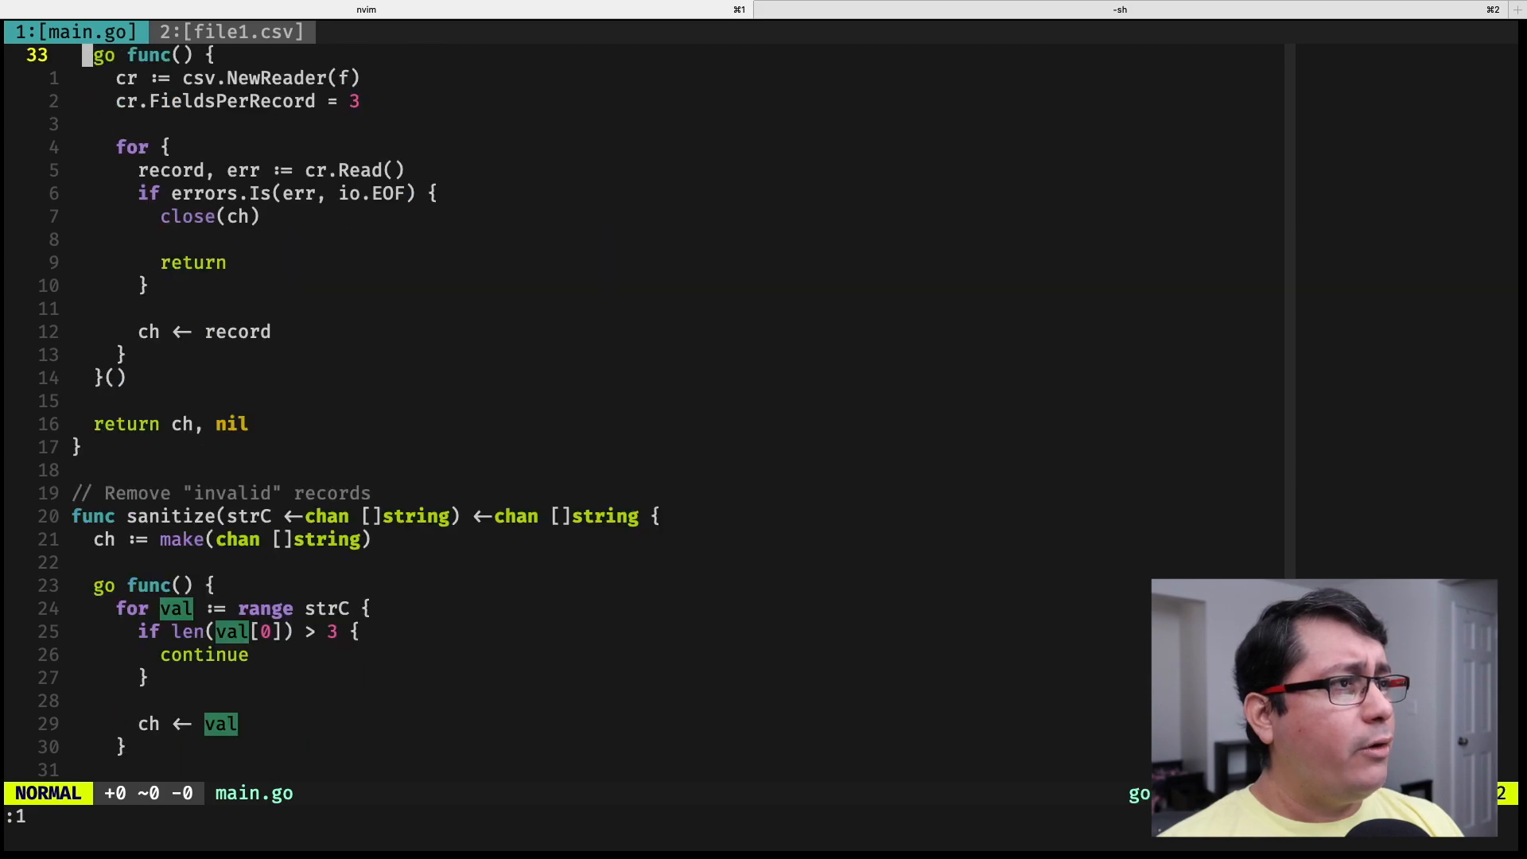
{"action": "key", "text": "gg"}
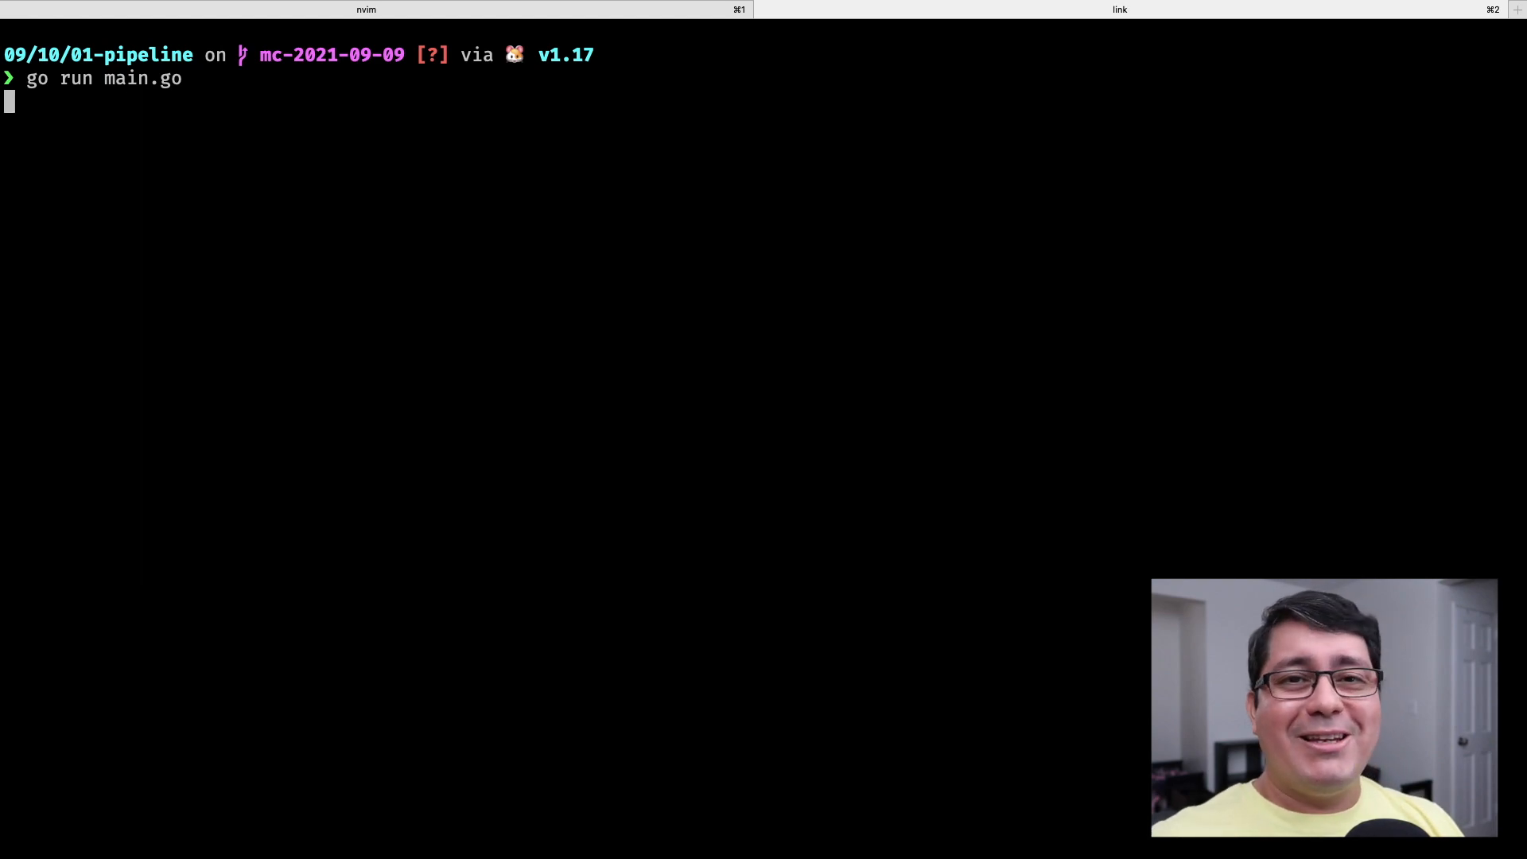
Step: Return to main.go with sanitize's definition opened in a vertical split beside main
{"action": "key", "text": "Return"}
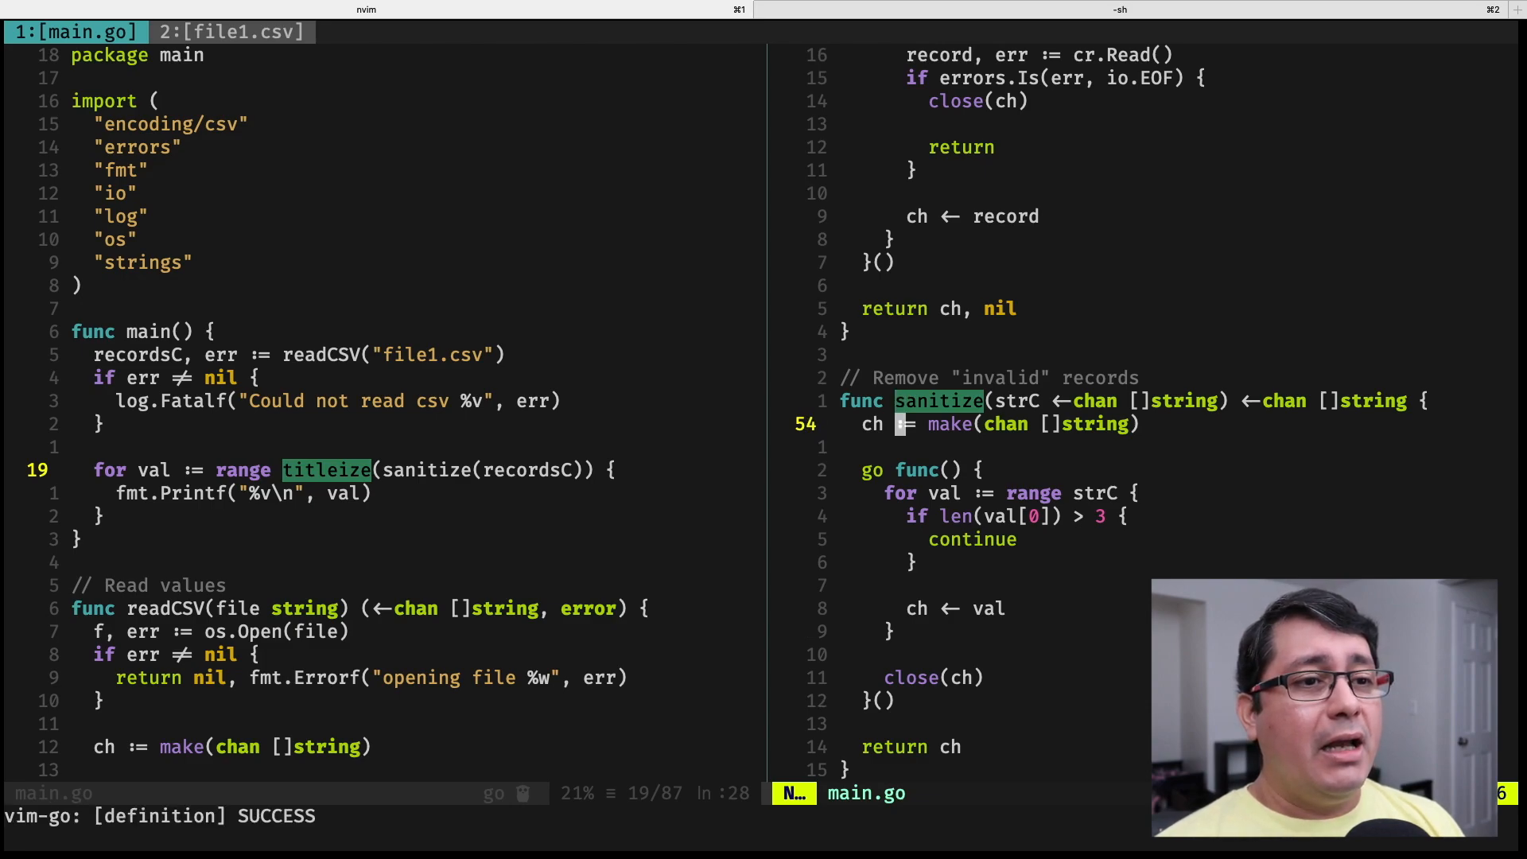
Step: Add fmt.Println("skipped", val) before continue in sanitize's length check
{"action": "key", "text": "i"}
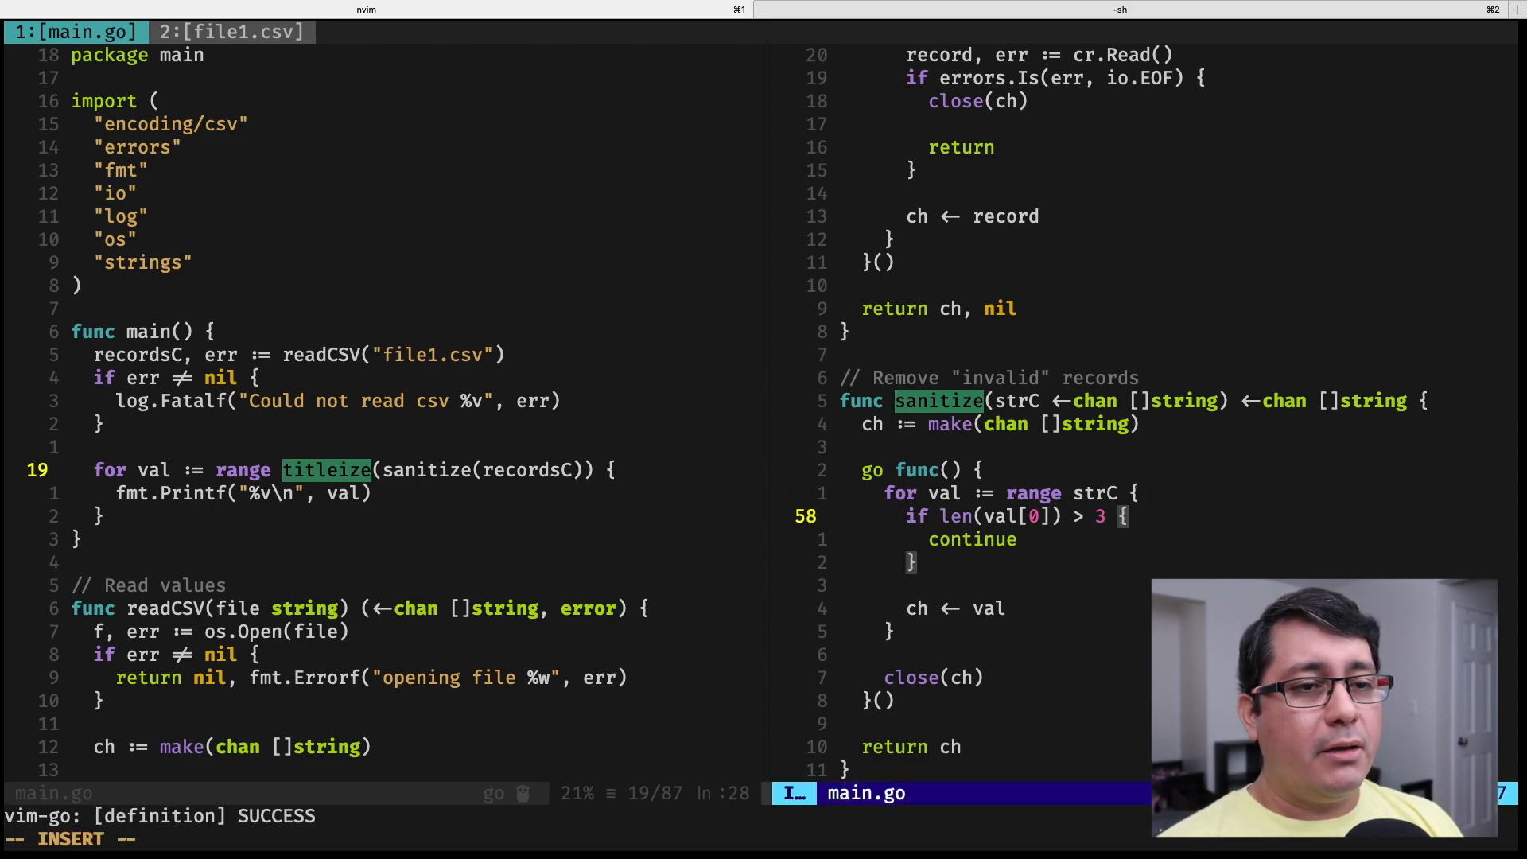
{"action": "type", "text": "fmt.Println(\""}
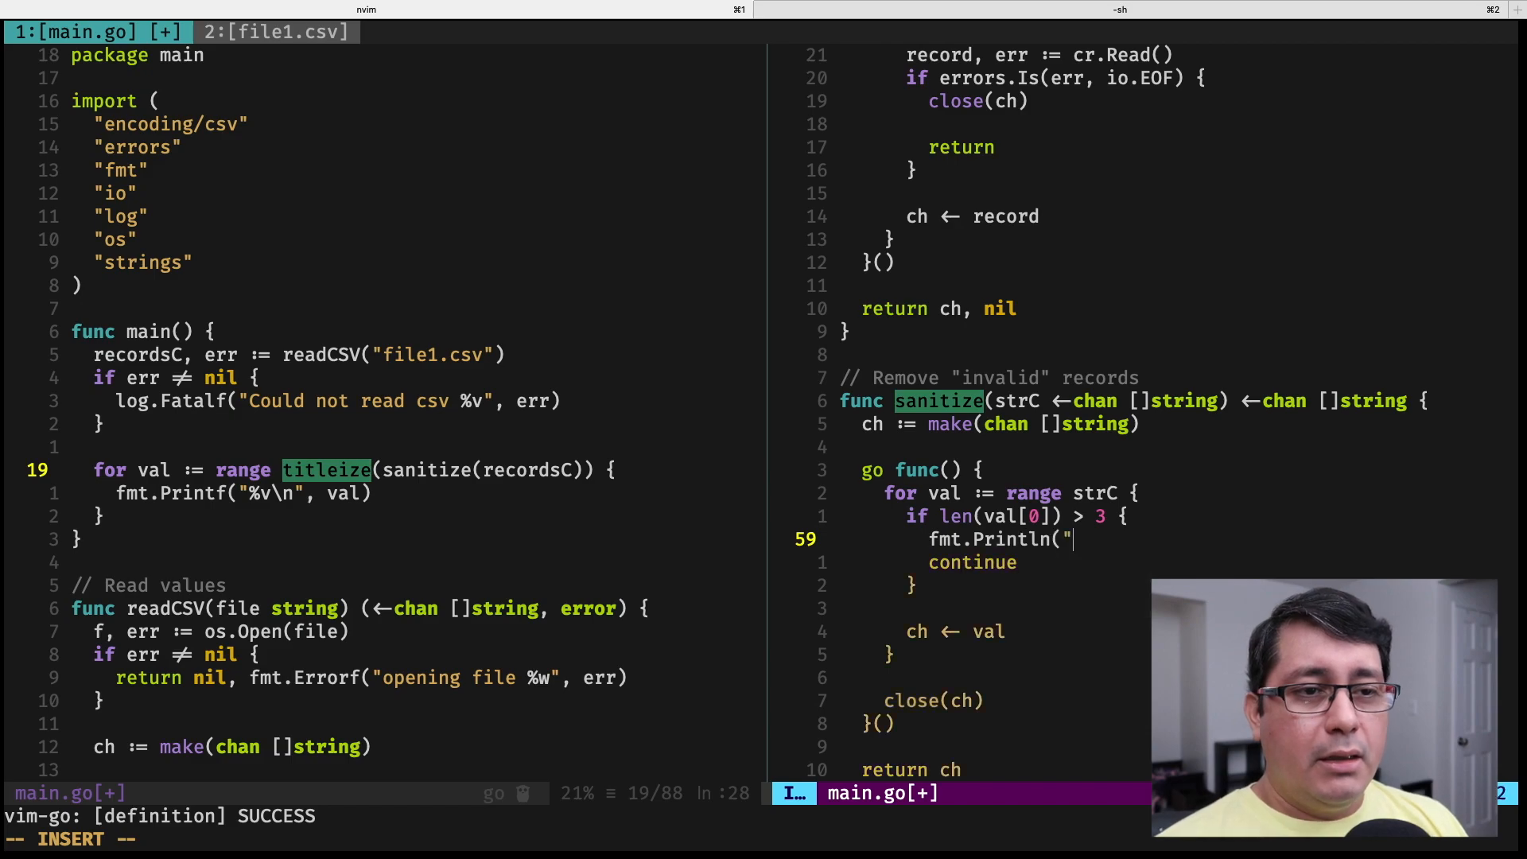
{"action": "type", "text": "skipped"}
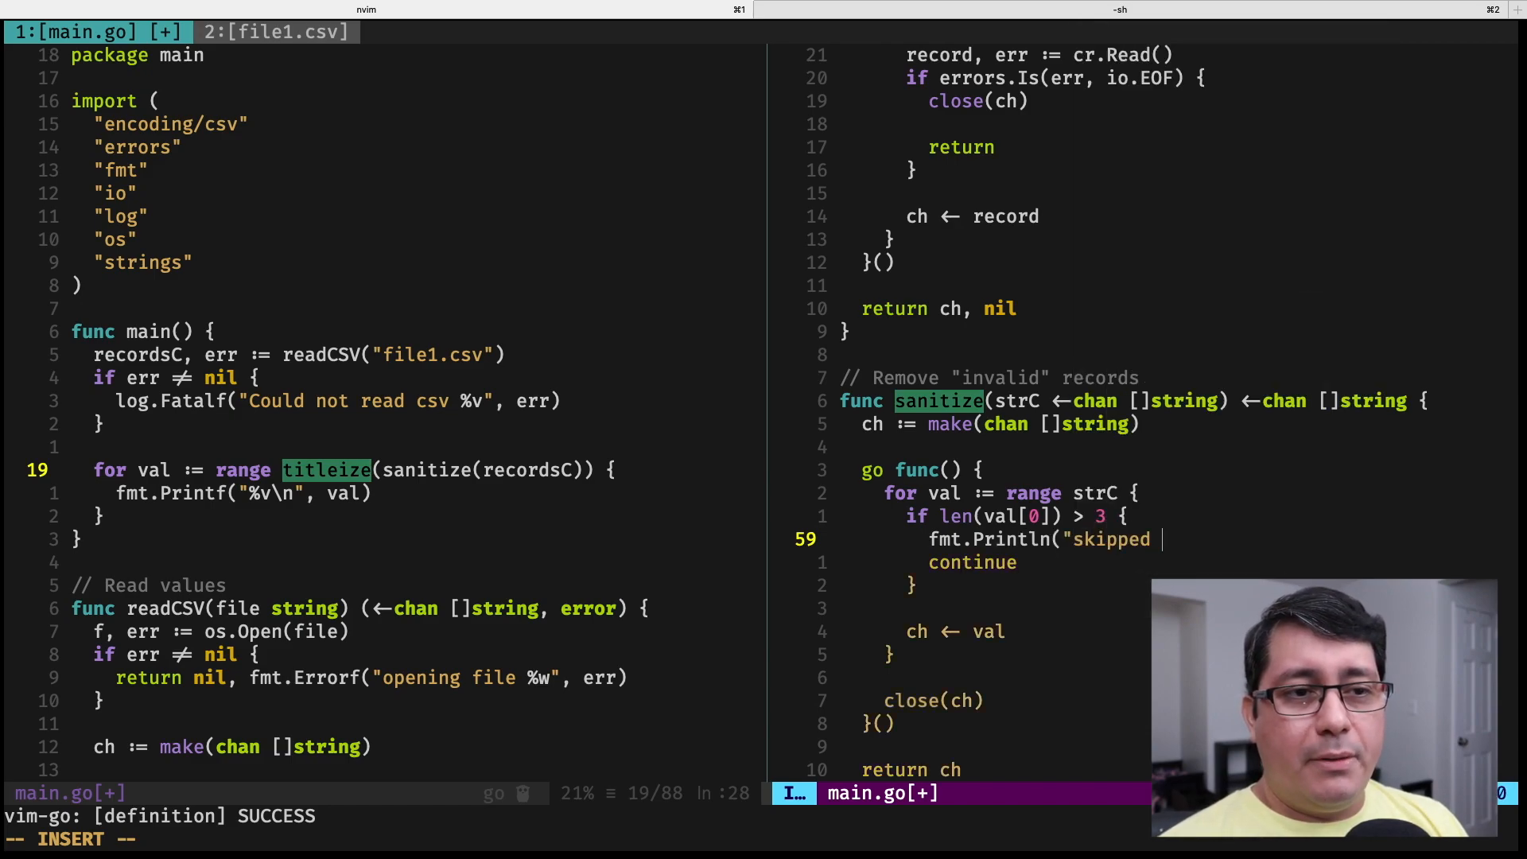
{"action": "type", "text": "\", val)"}
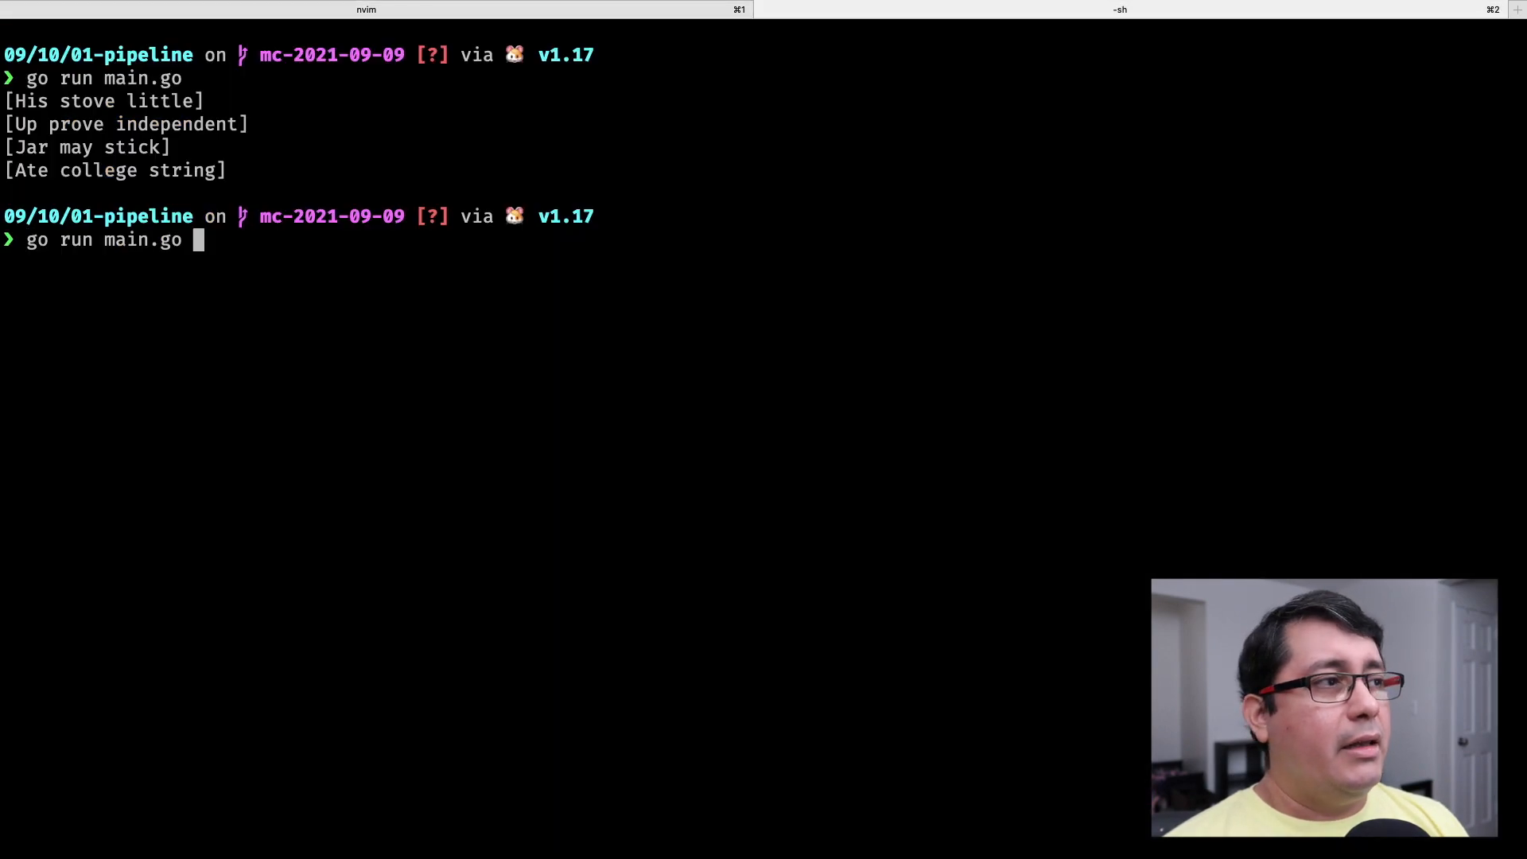
Step: Run go run main.go twice and highlight the Carried vowel bar record to compare outputs
{"action": "key", "text": "Return"}
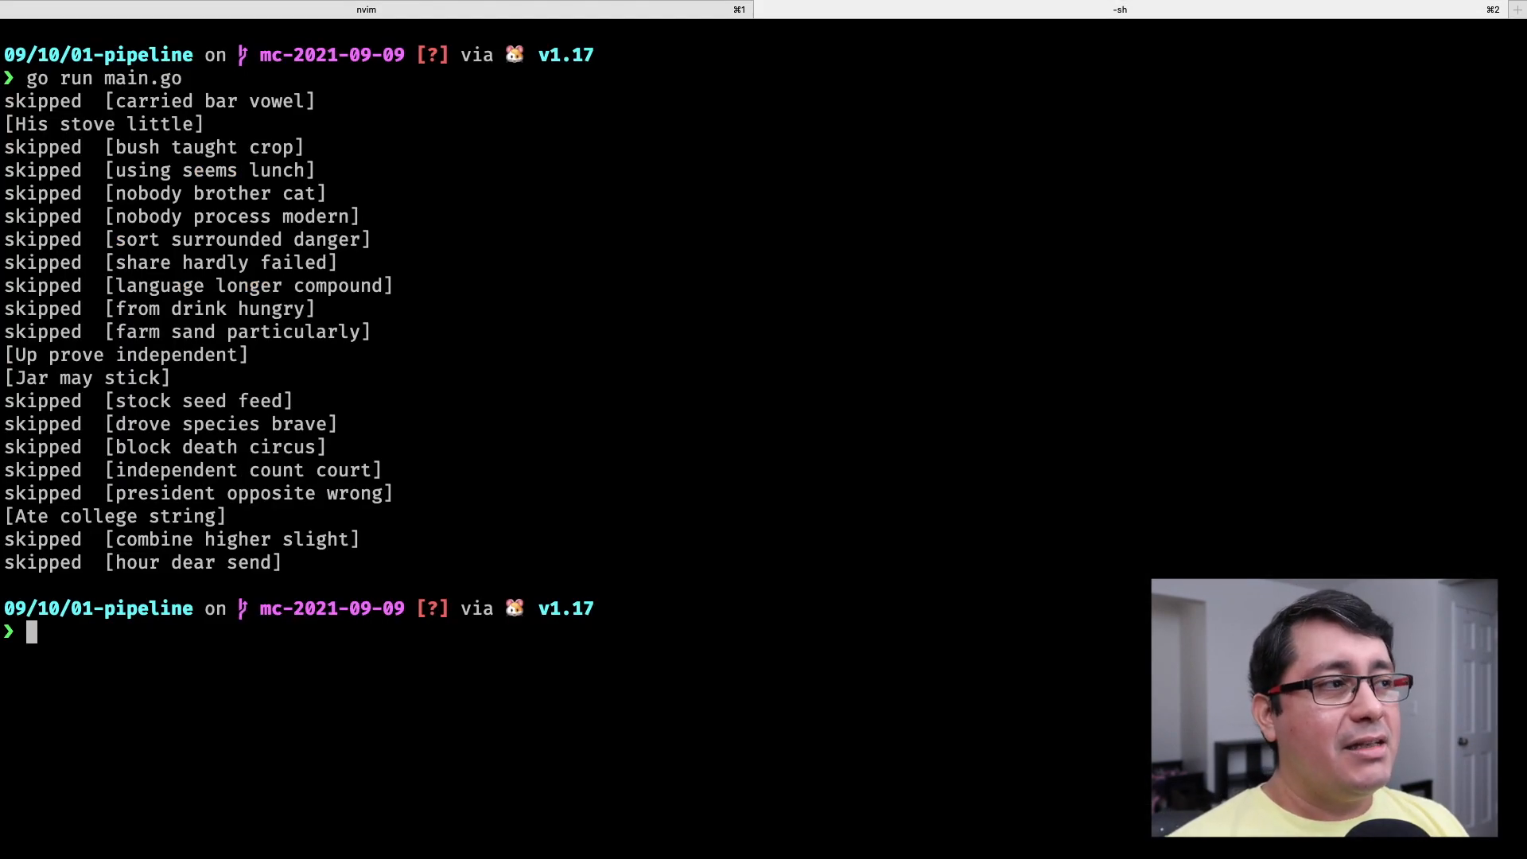
{"action": "key", "text": "Return"}
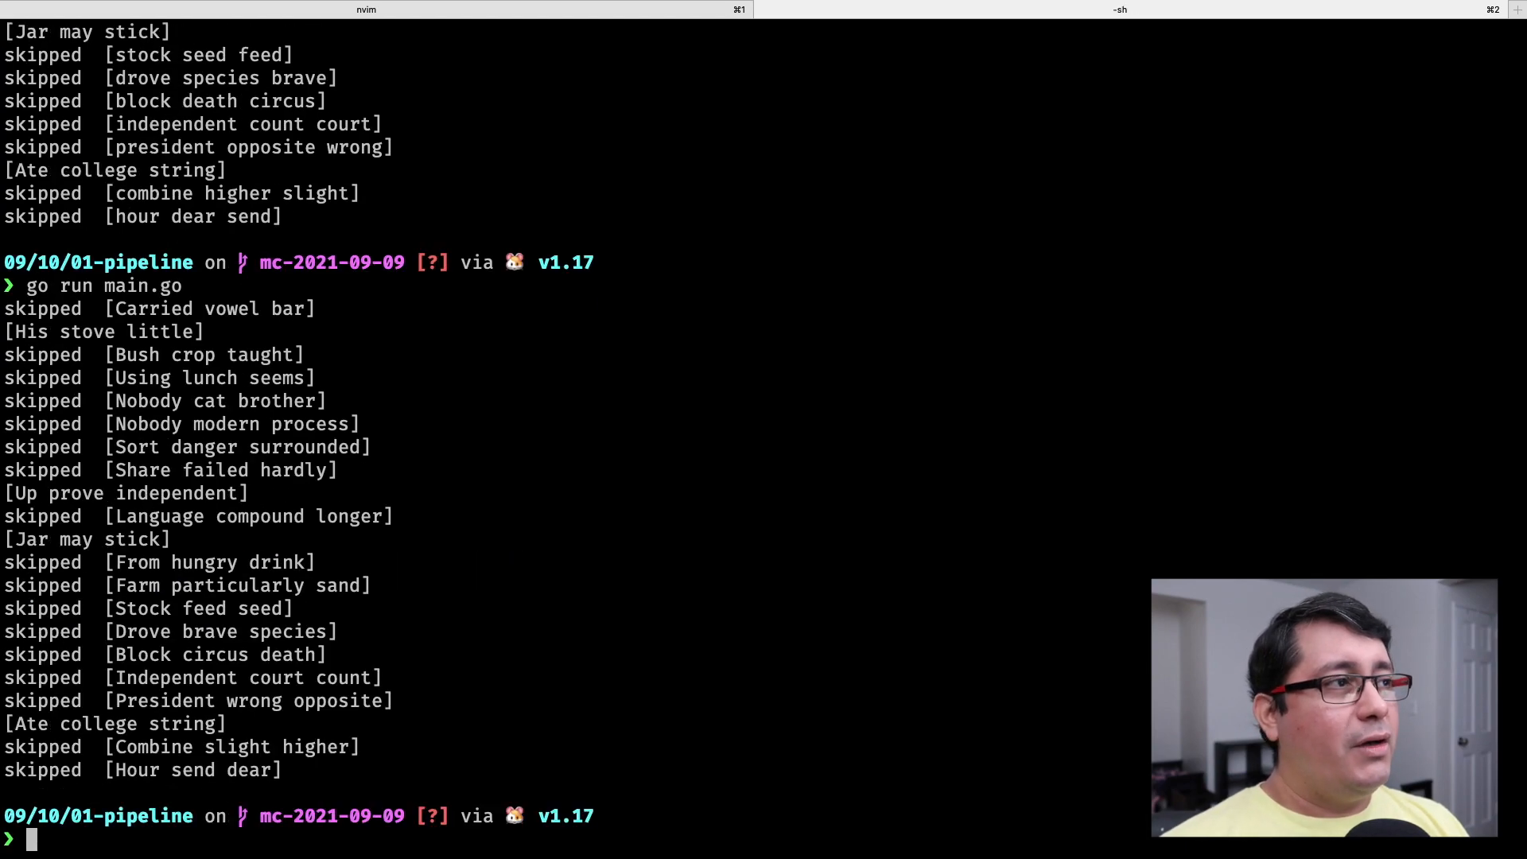
{"action": "scroll", "scroll_direction": "up", "scroll_amount": 3}
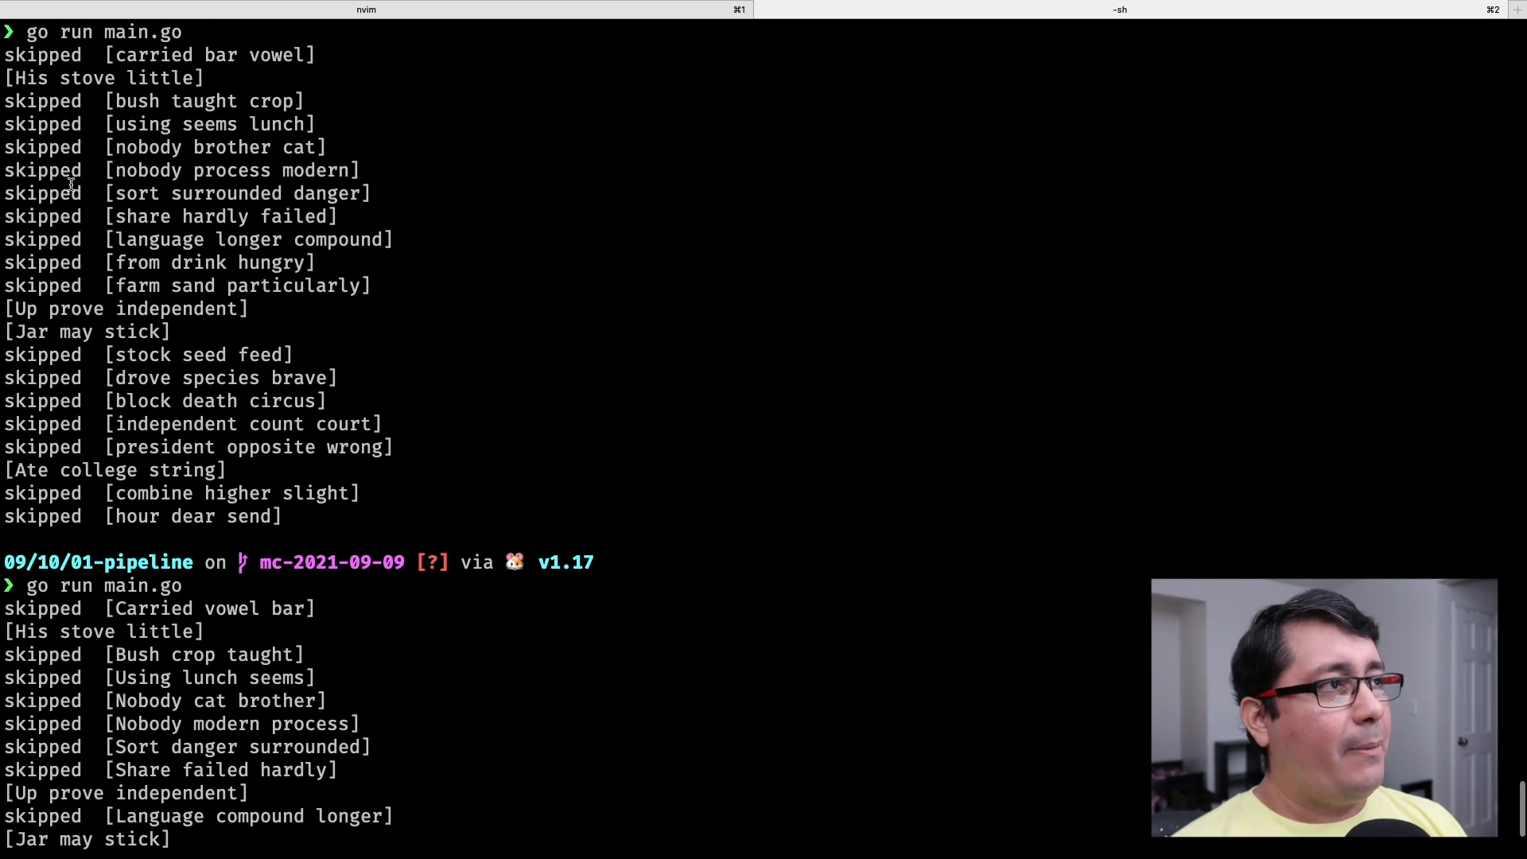
{"action": "double_click", "coordinate": [137, 608]}
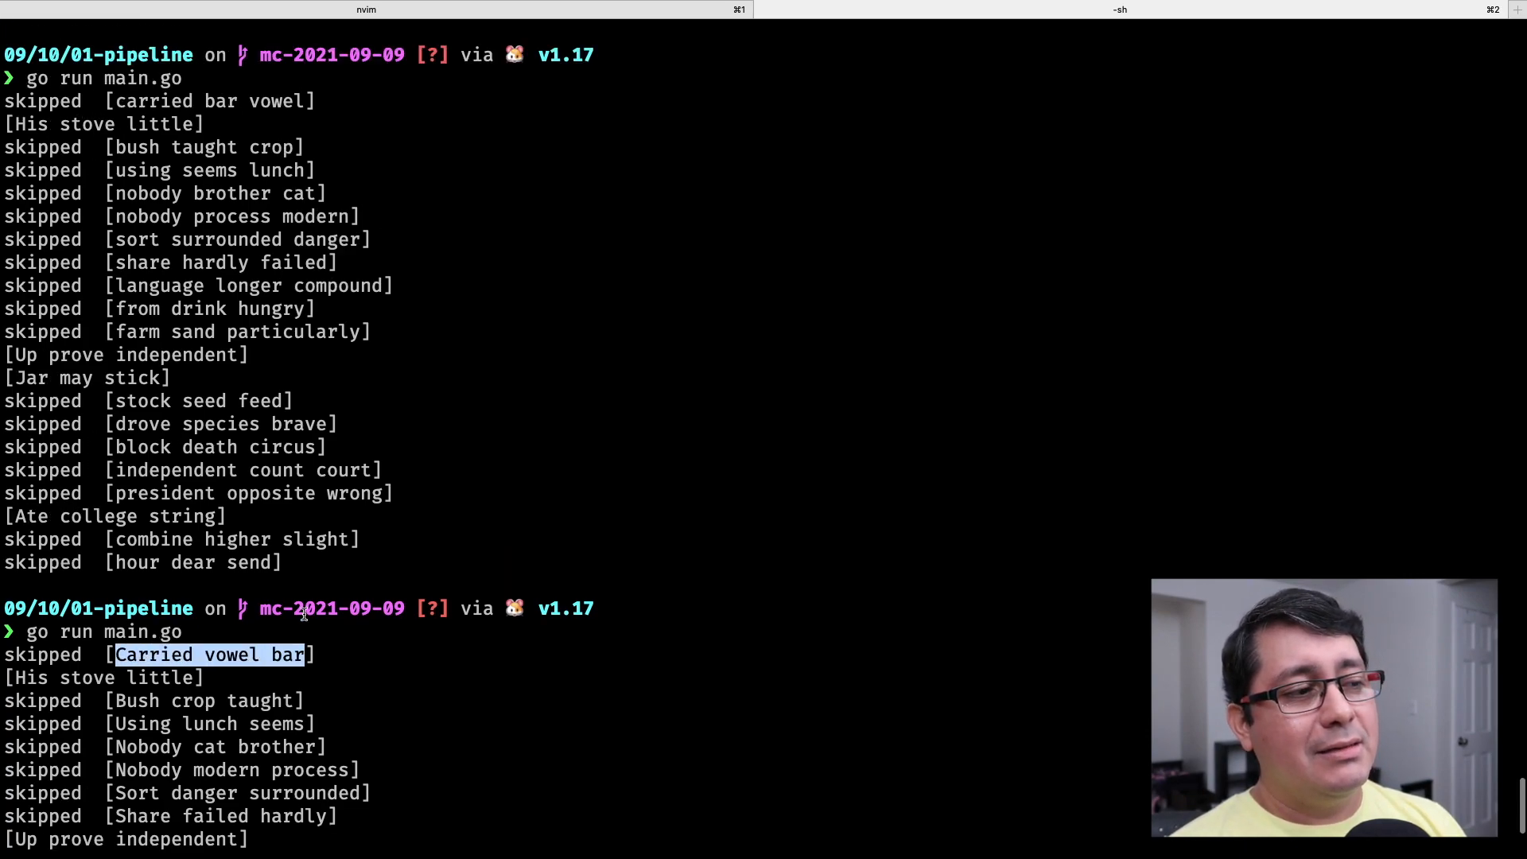
{"action": "mouse_move", "coordinate": [226, 288]}
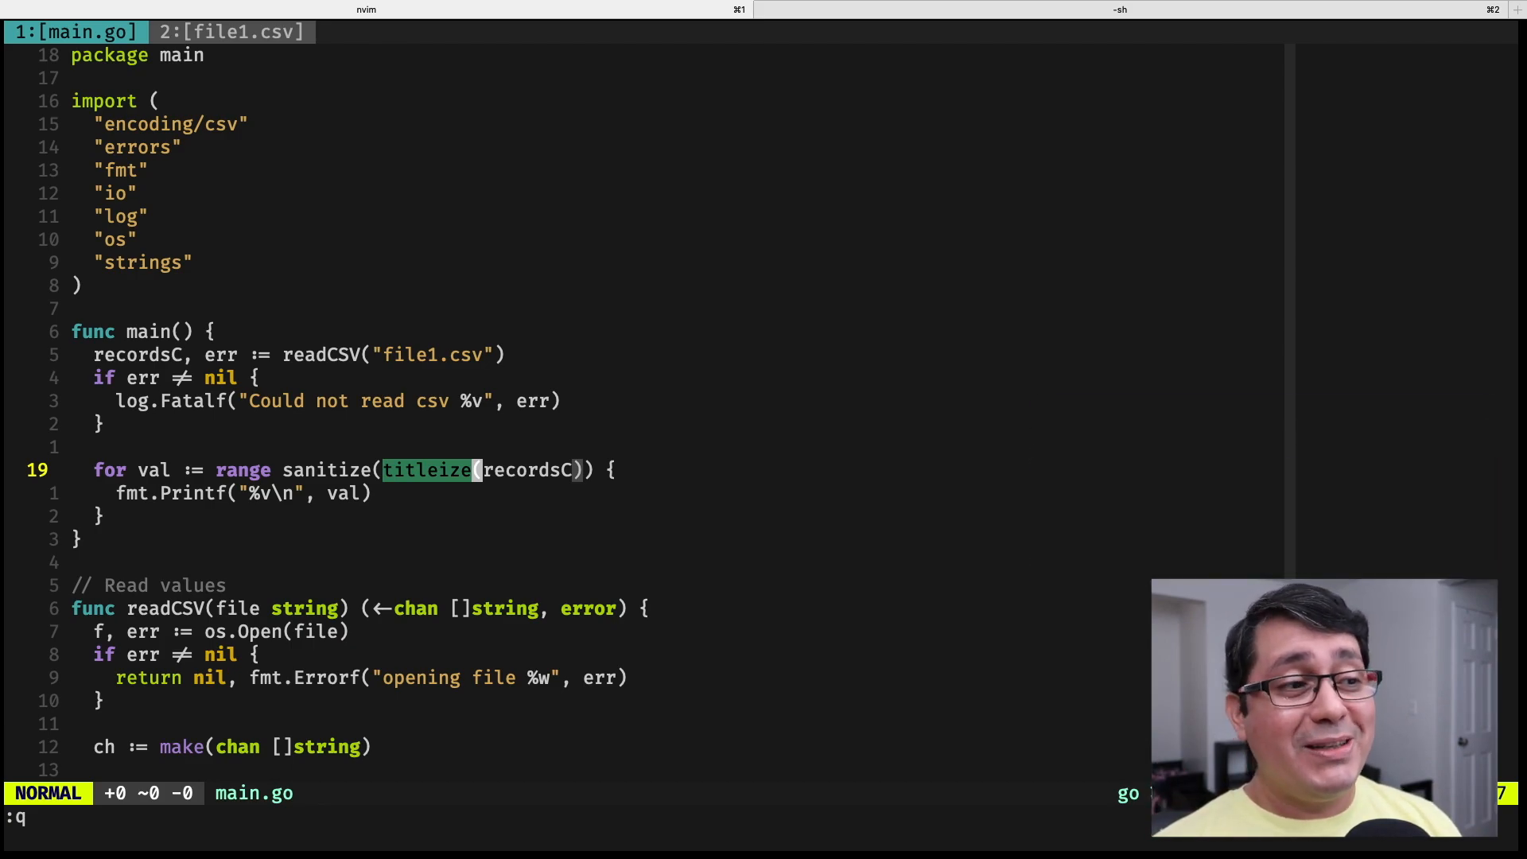
Step: Scroll to readCSV and select its io.EOF close-and-return block
{"action": "scroll", "scroll_direction": "down", "scroll_amount": 3}
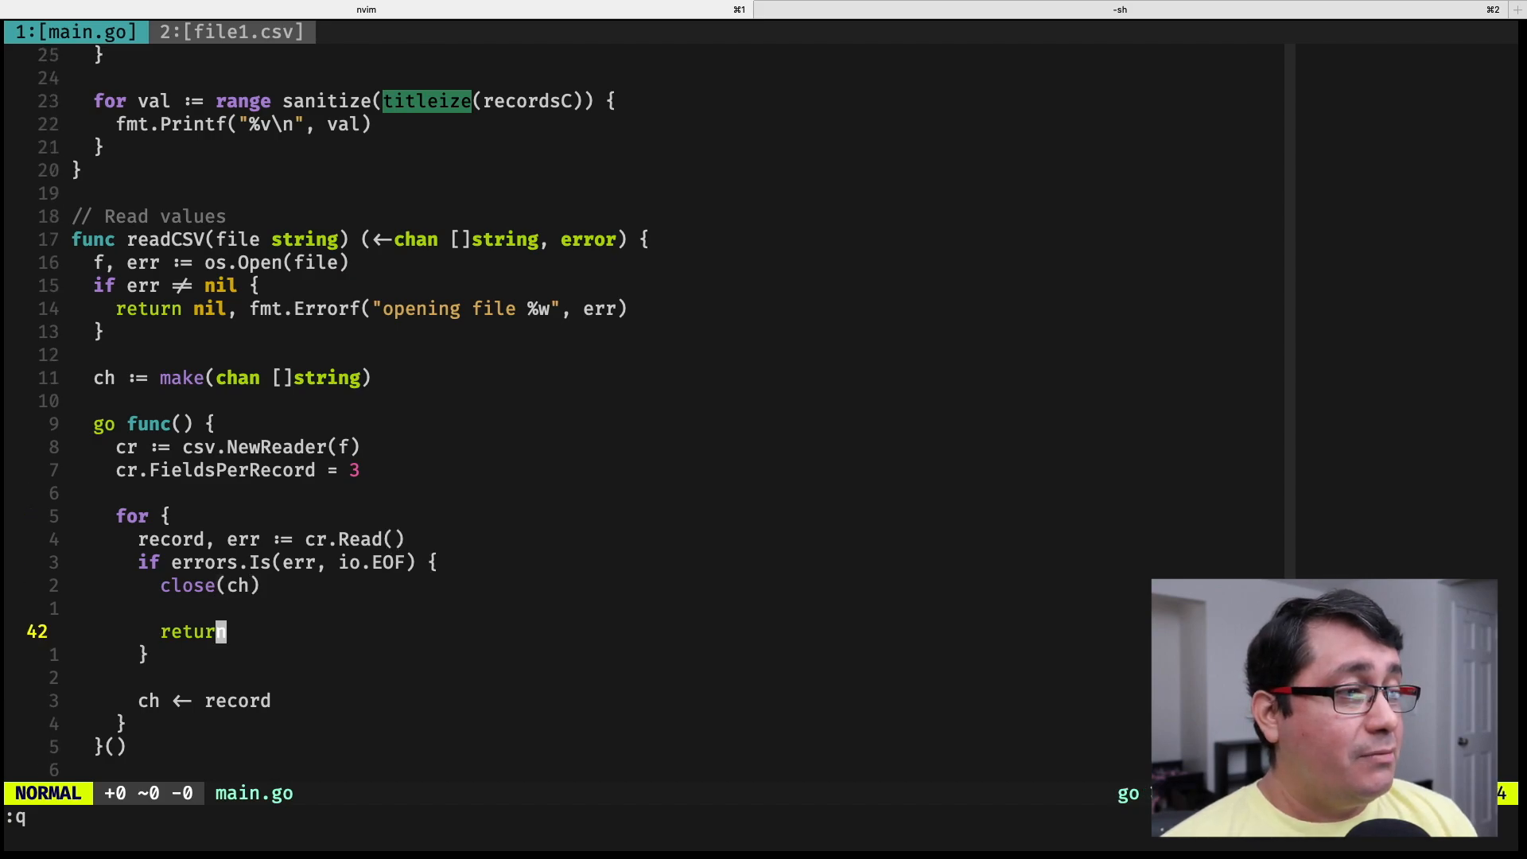
{"action": "key", "text": "V"}
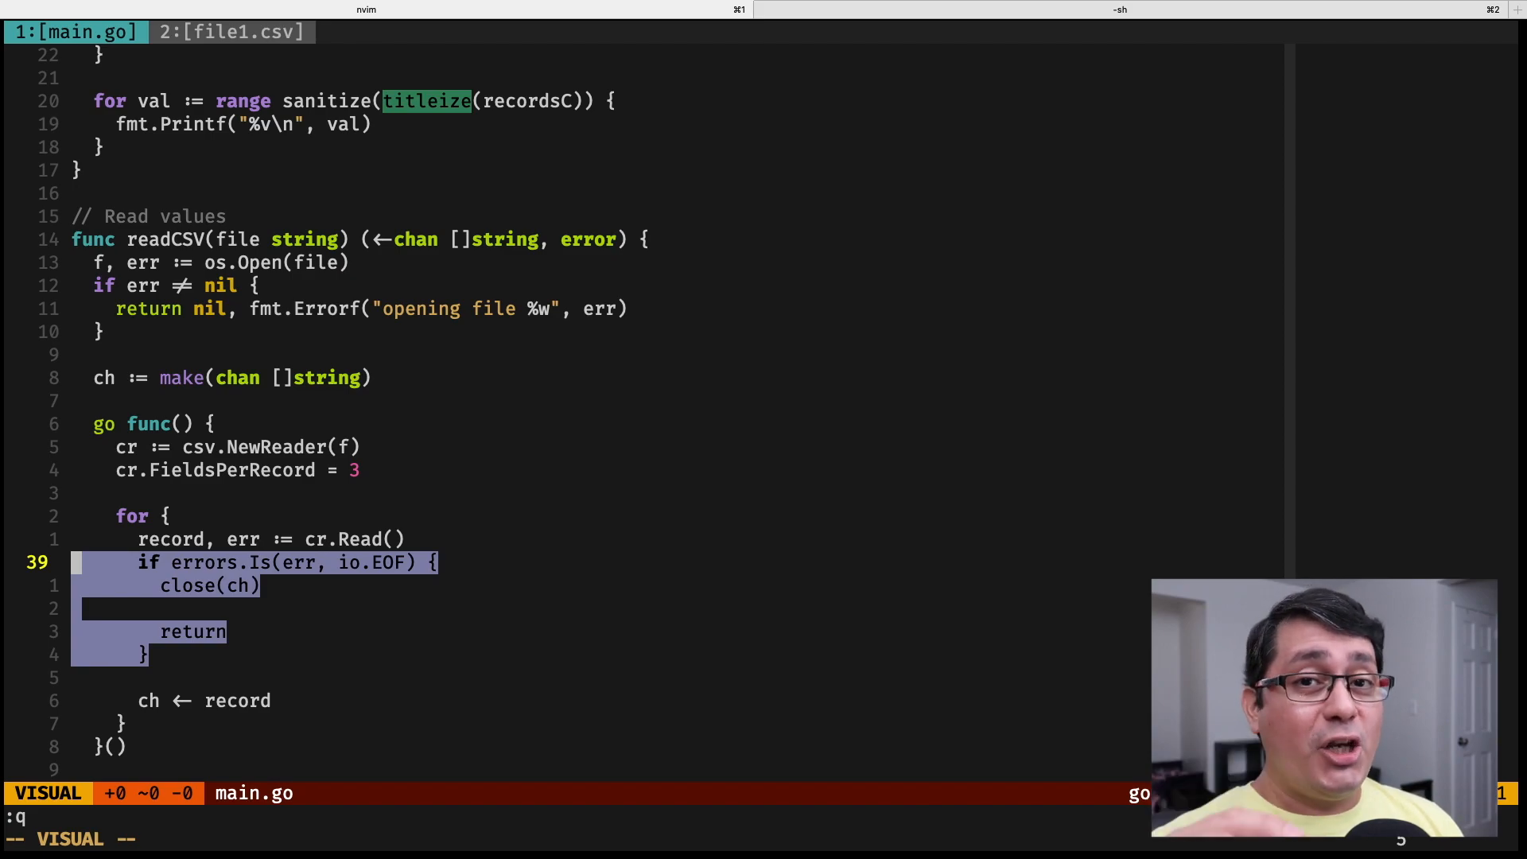
{"action": "key", "text": "Escape"}
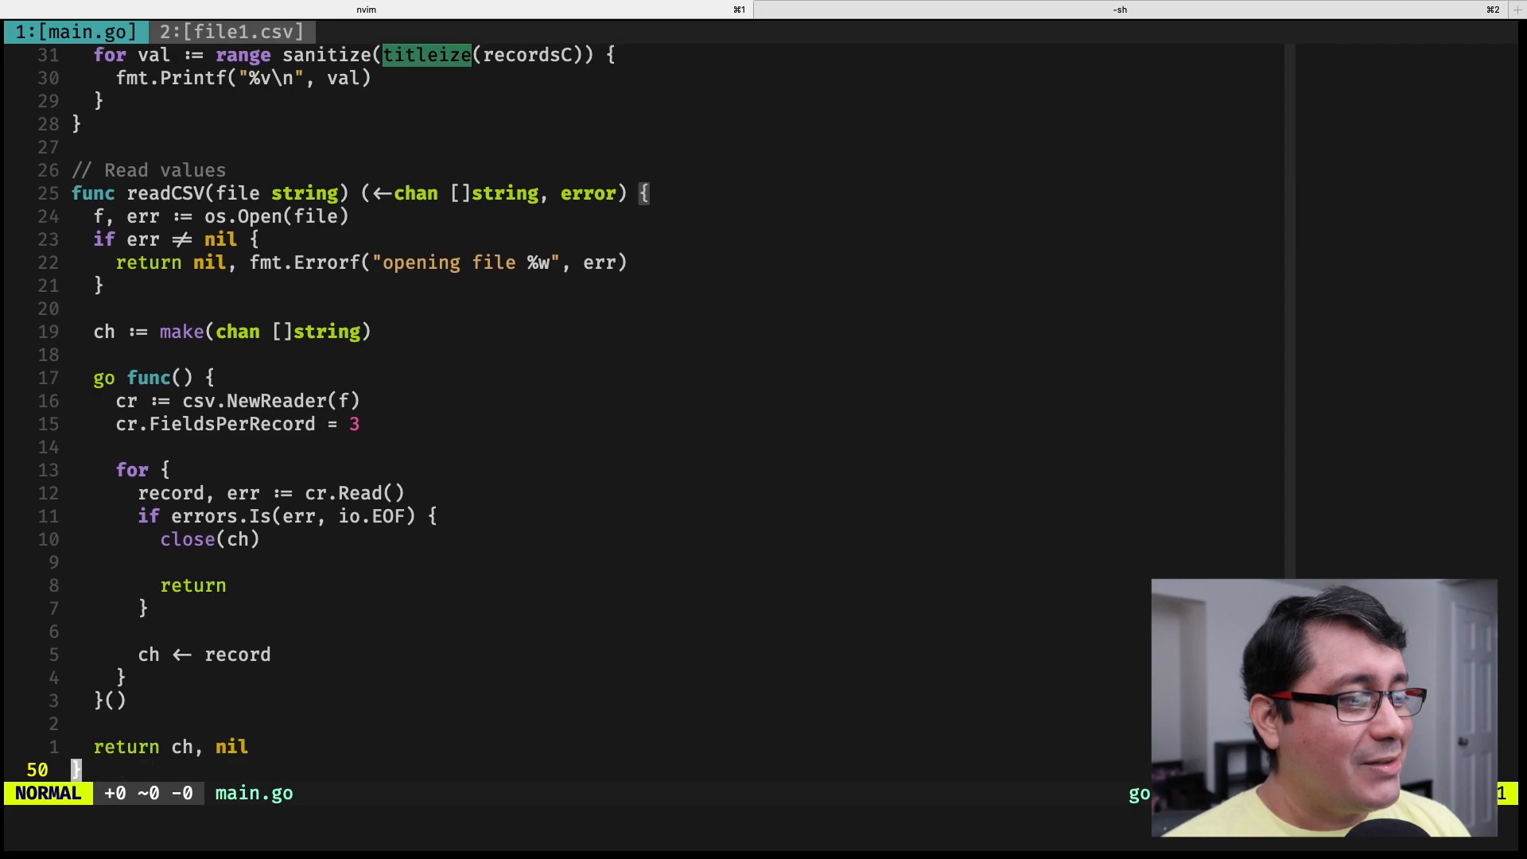
{"action": "scroll", "scroll_direction": "down", "scroll_amount": 3}
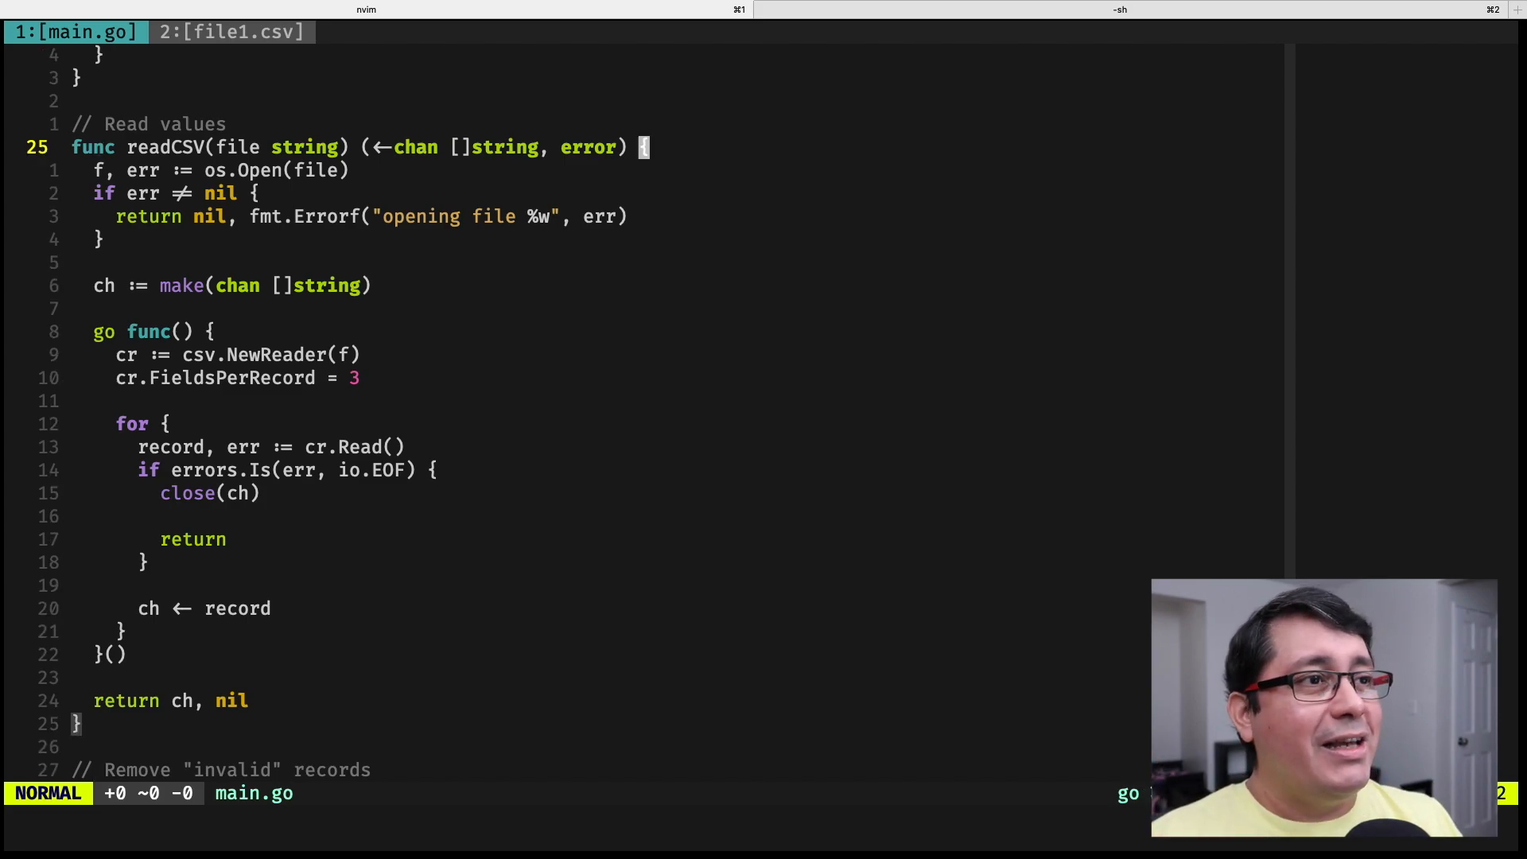
{"action": "key", "text": "V"}
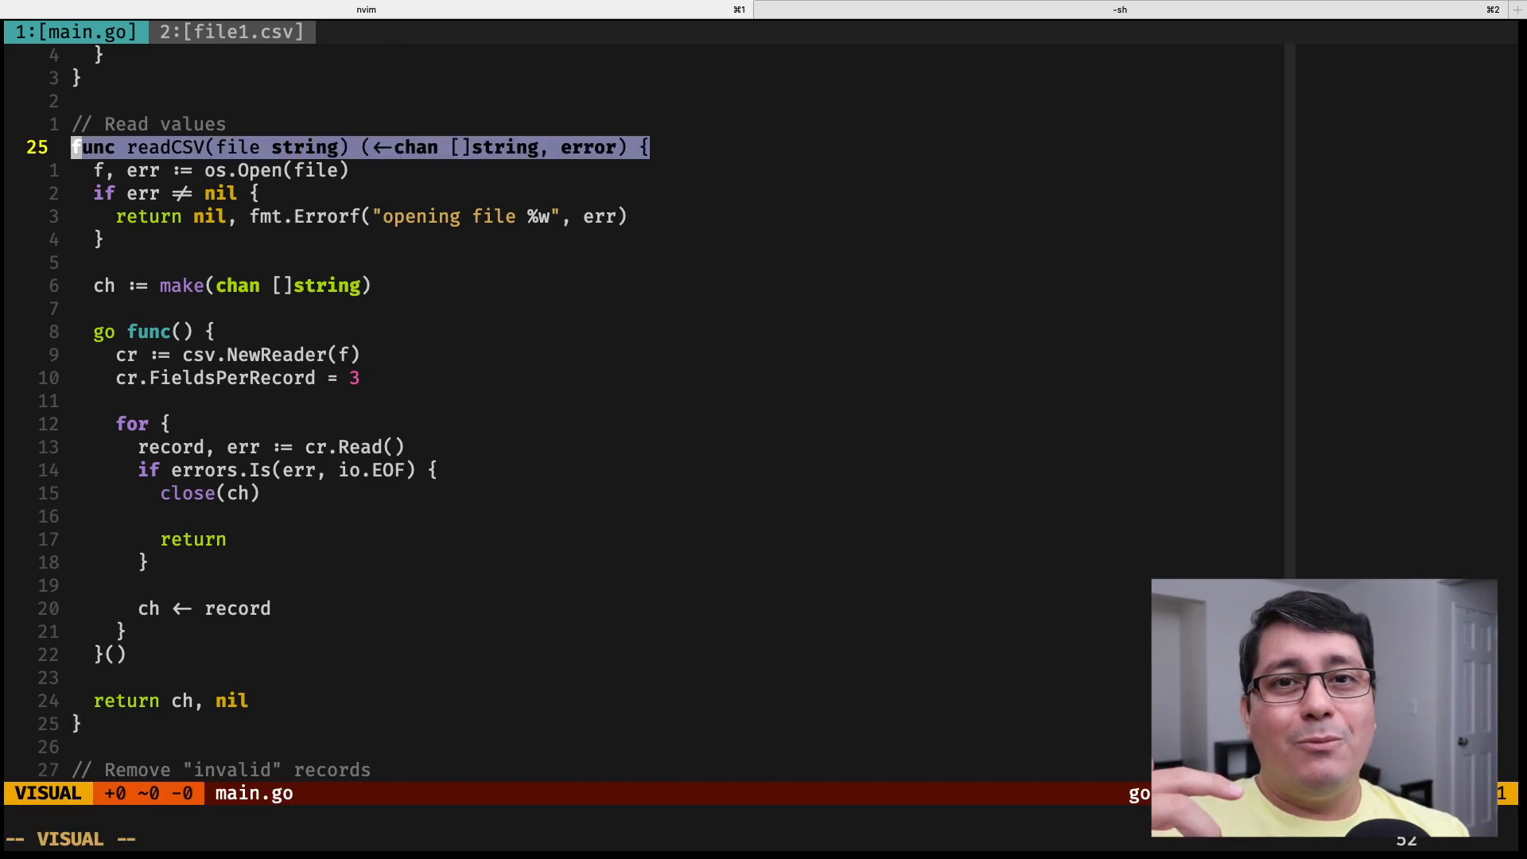